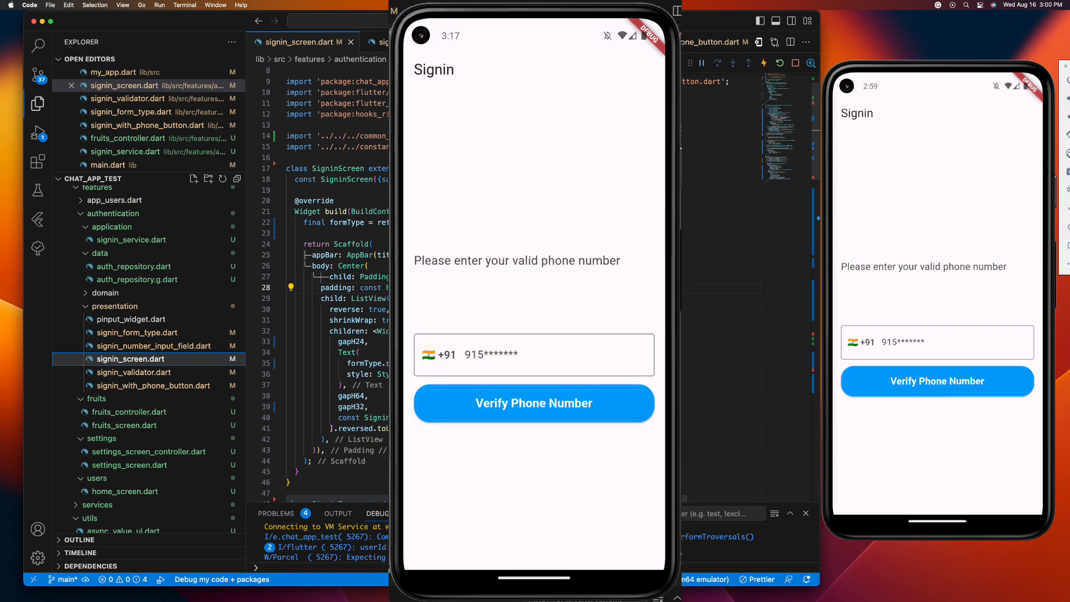
Step: Make verifyOtpCode throw 'Invalid sms code' and submit a phone number in the emulator
left_click(535, 403)
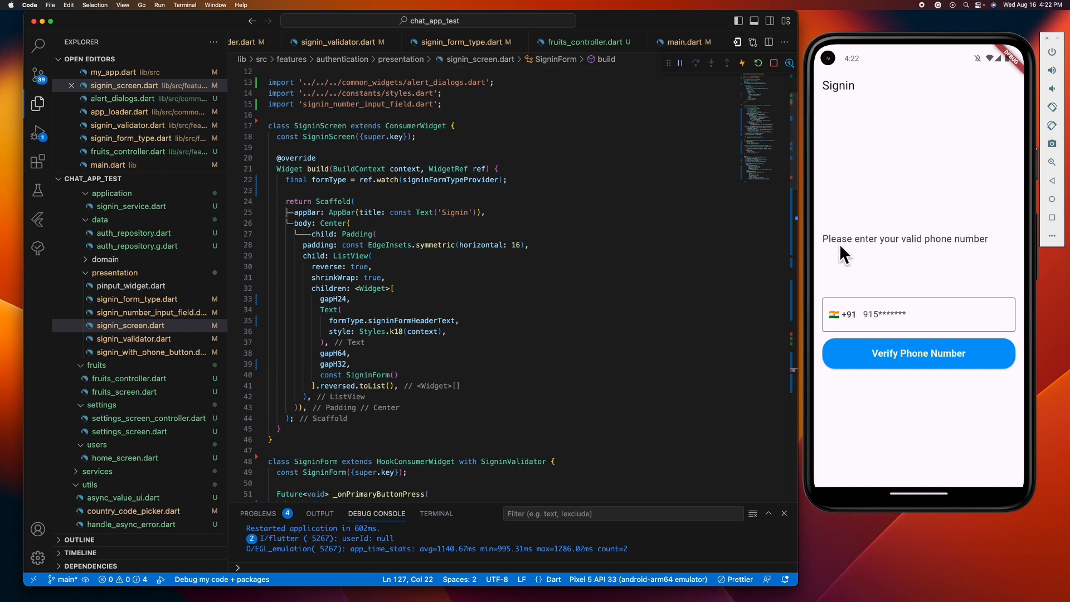
mouse_move(846, 302)
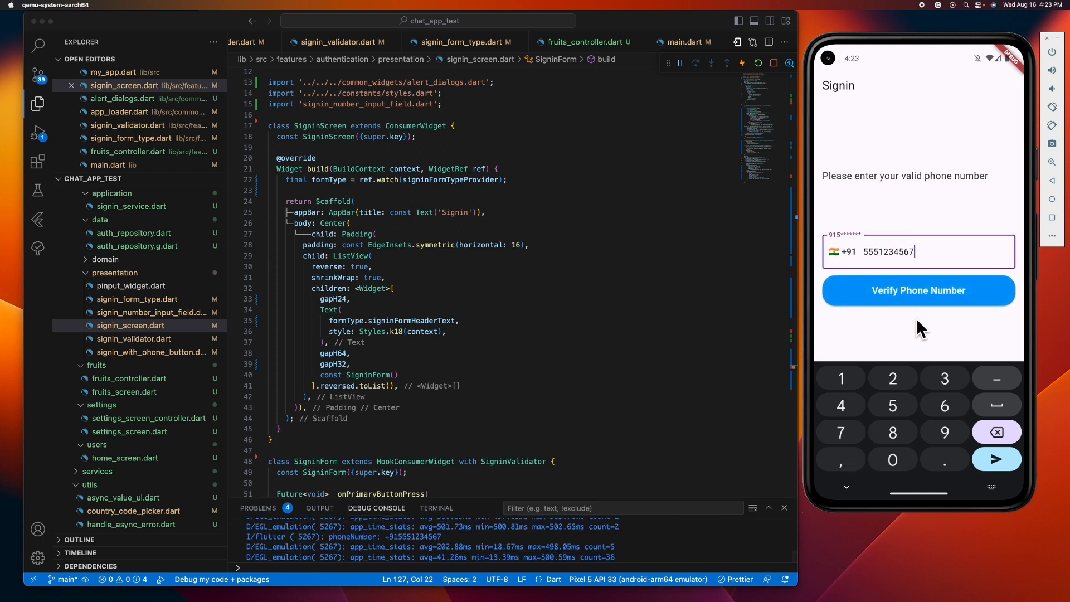
left_click(917, 290)
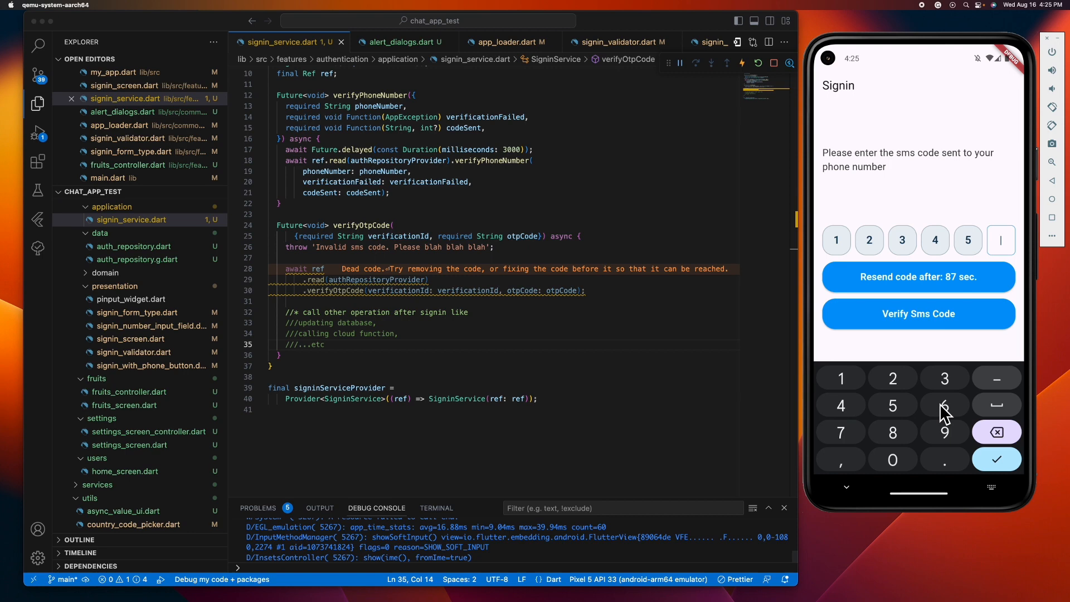
Step: Submit the SMS code to trigger the alert, then view signin_screen.dart's _verifyOtpCode try/catch
left_click(918, 313)
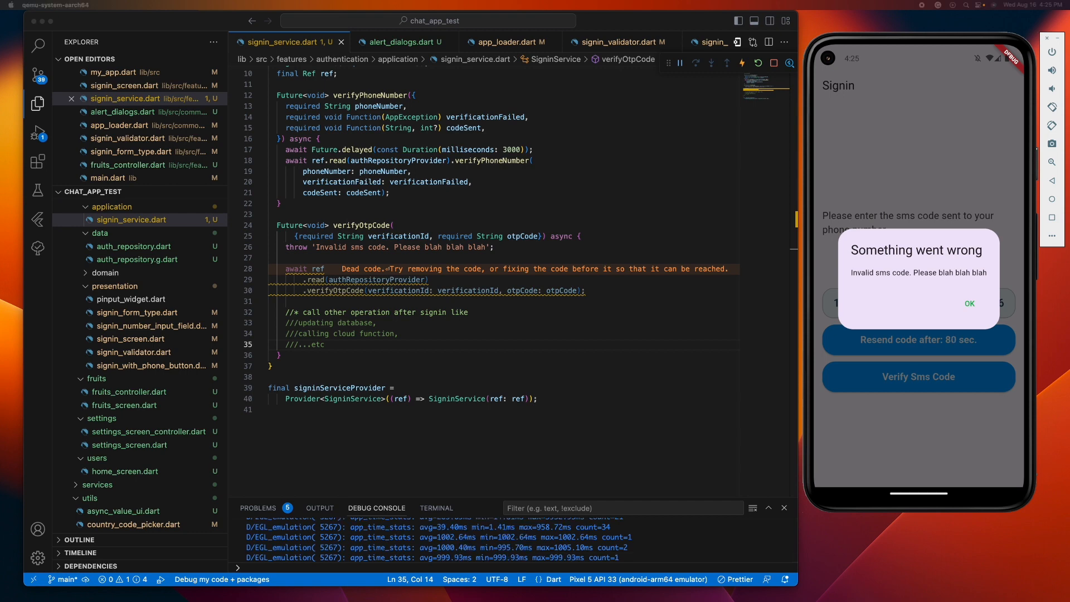
left_click(129, 338)
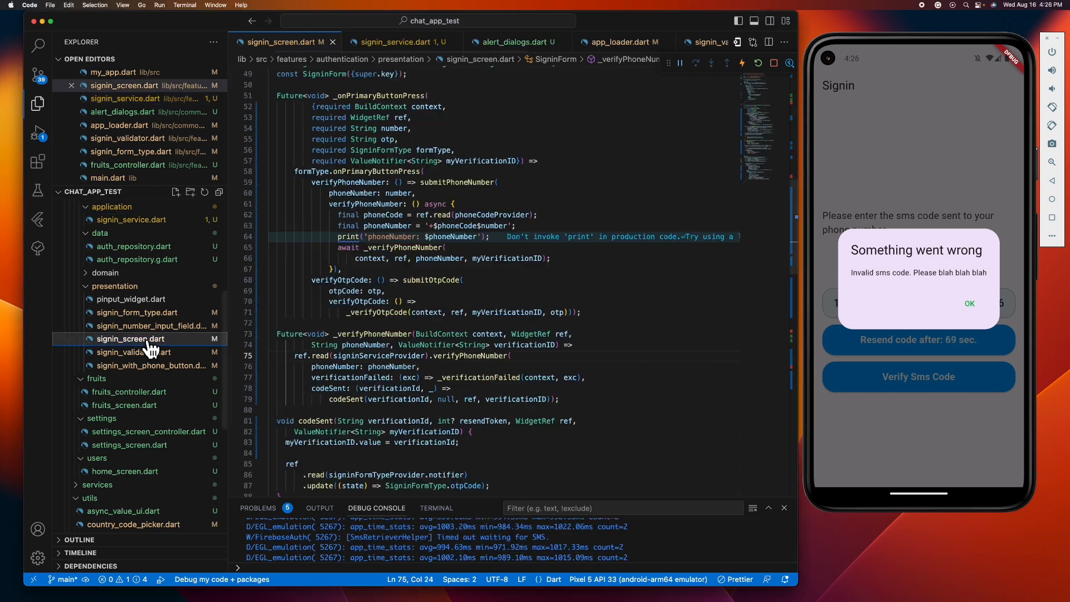
scroll("down", 3)
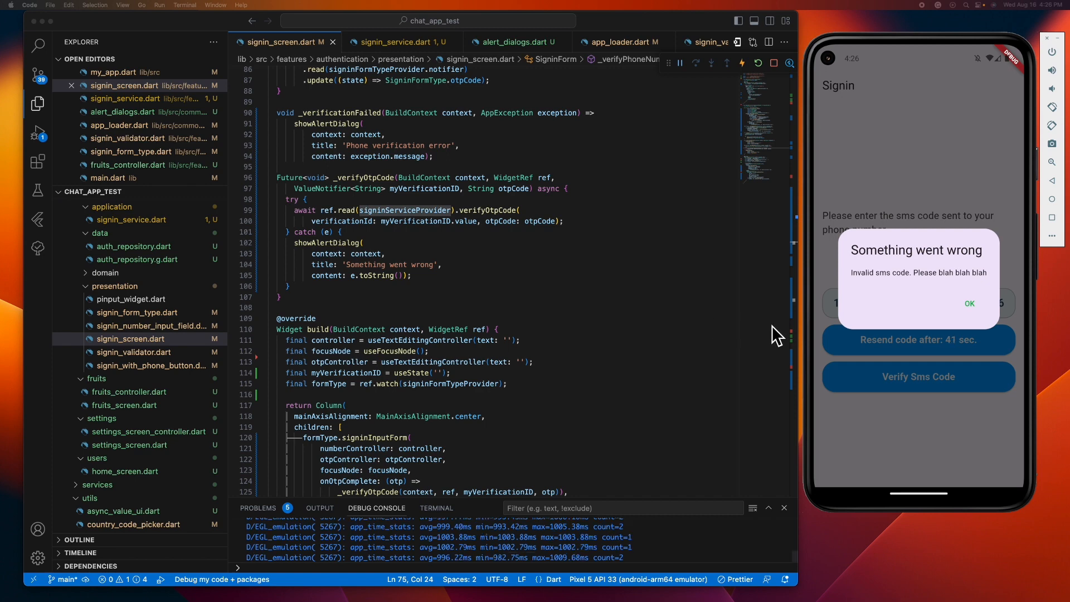
mouse_move(609, 359)
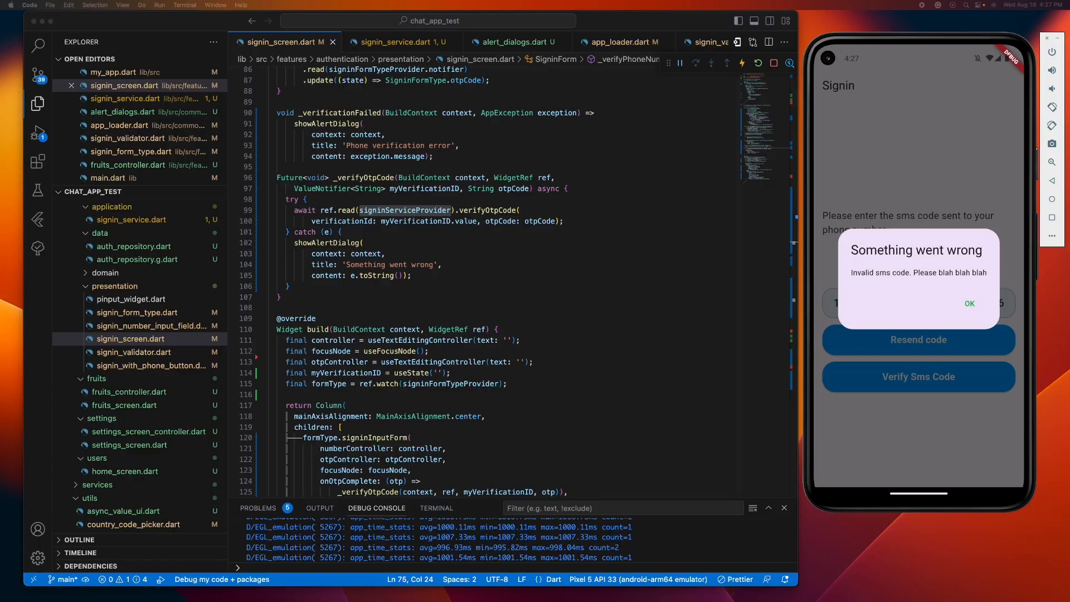
Step: Create signin_screen_controller.dart defining SigninScreenController as StateNotifier<AsyncValue<void>> with AsyncData(null)
right_click(115, 286)
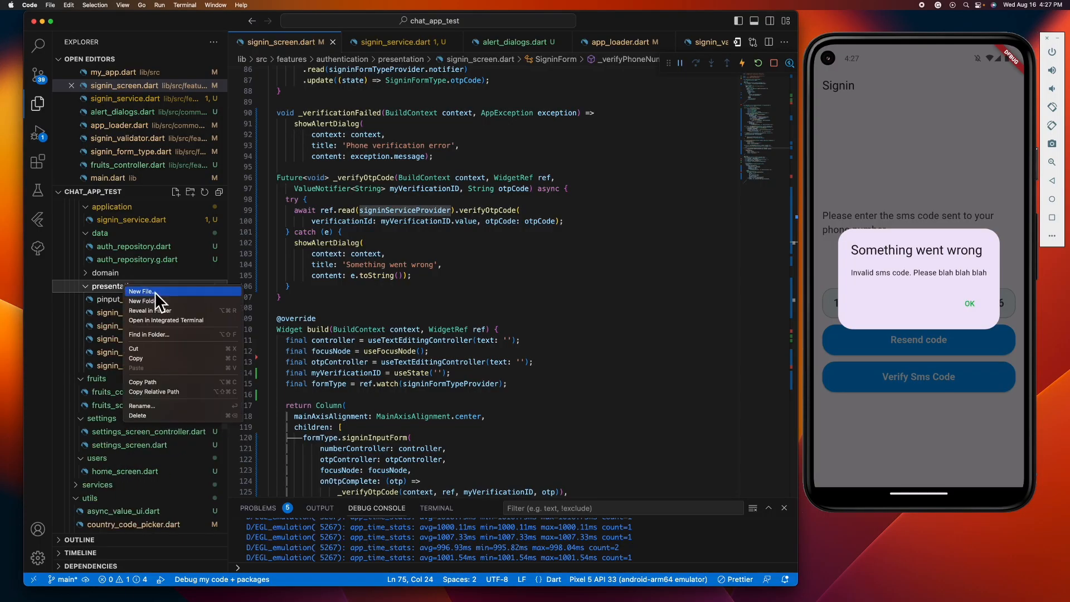
left_click(141, 291)
type("signin_screen_controller.dart")
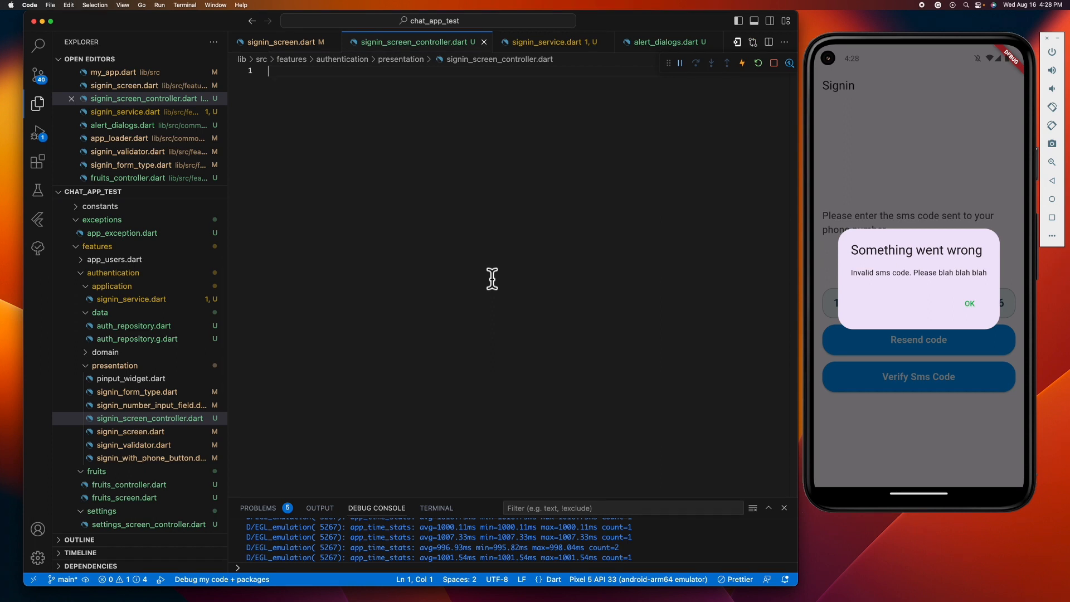
type("class SigninScreenController extends StateNotifier<Asy>")
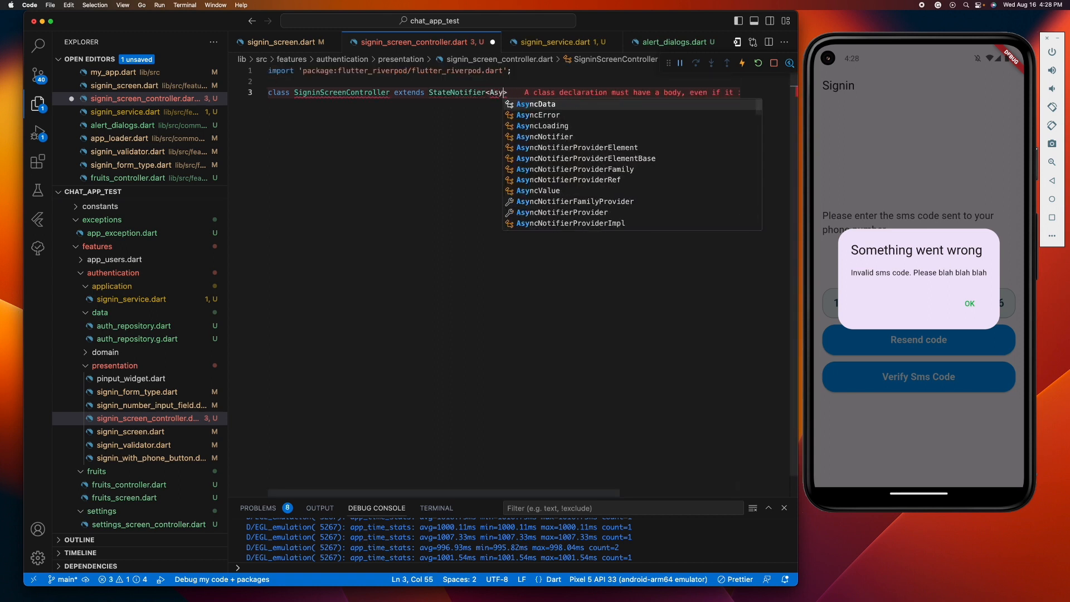
type("cva")
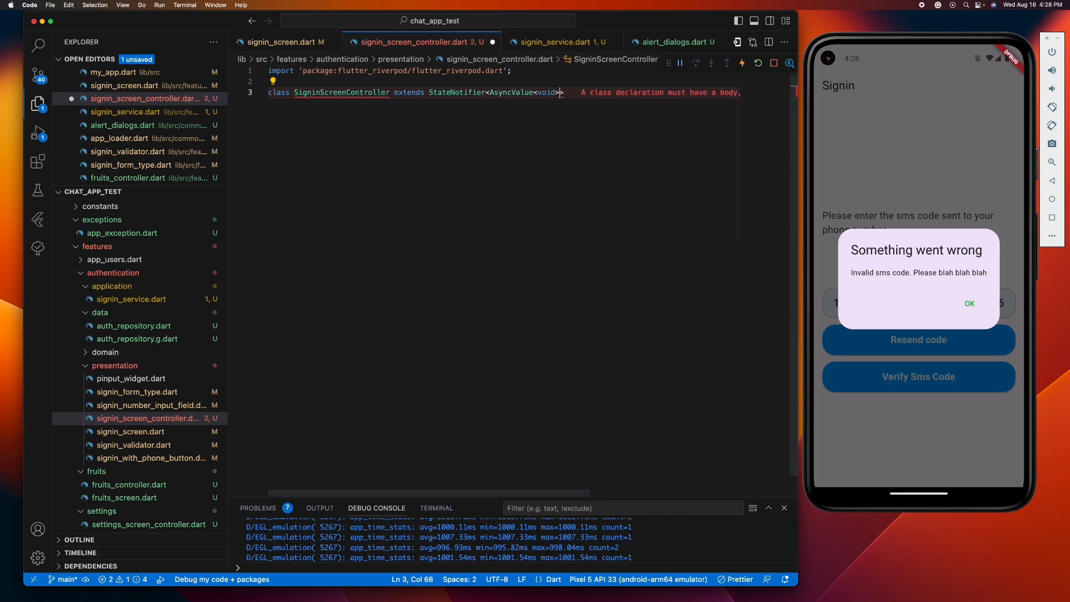
type("{")
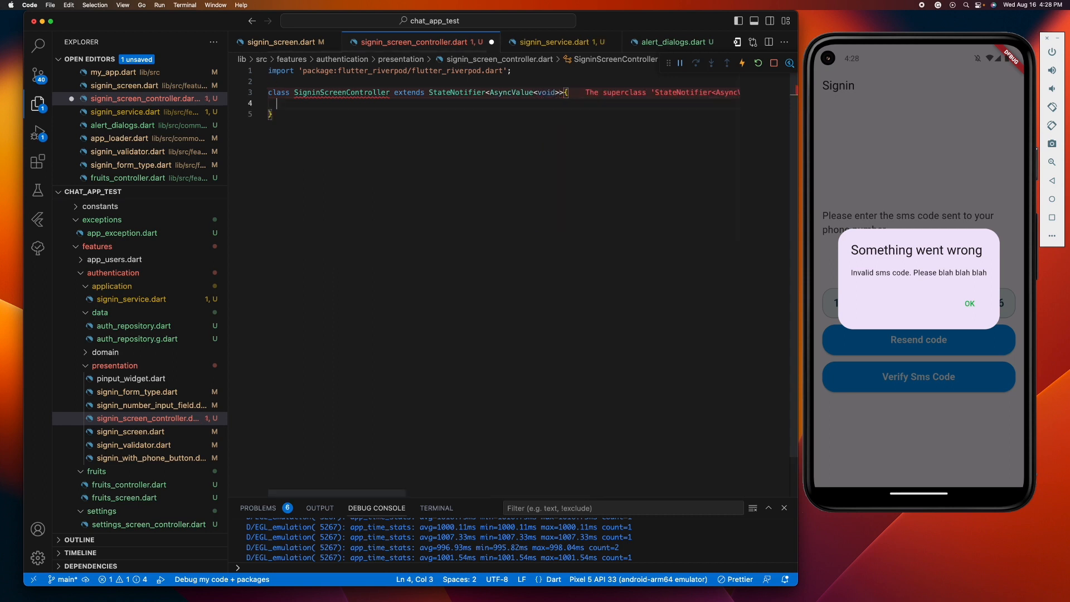
type("SigninScreenController():")
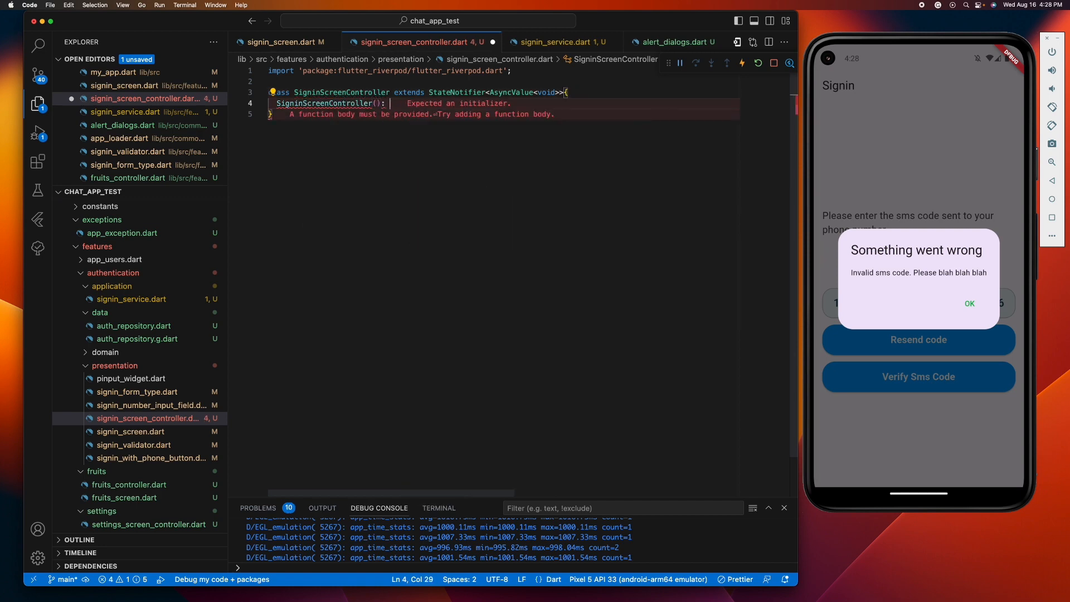
type("super(const AsyncData(null));")
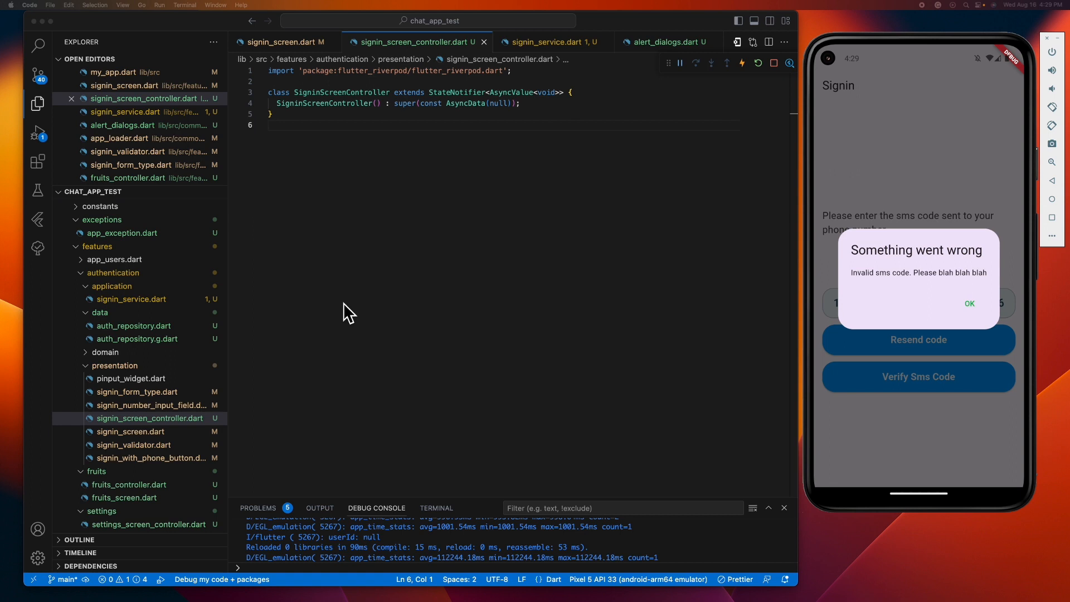
mouse_move(512, 176)
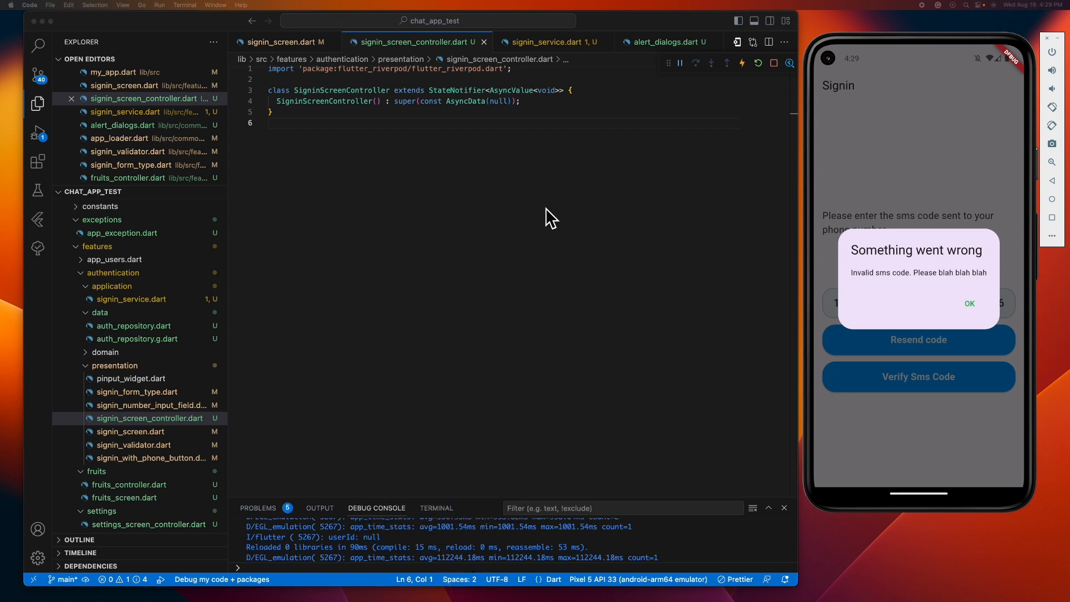
mouse_move(539, 95)
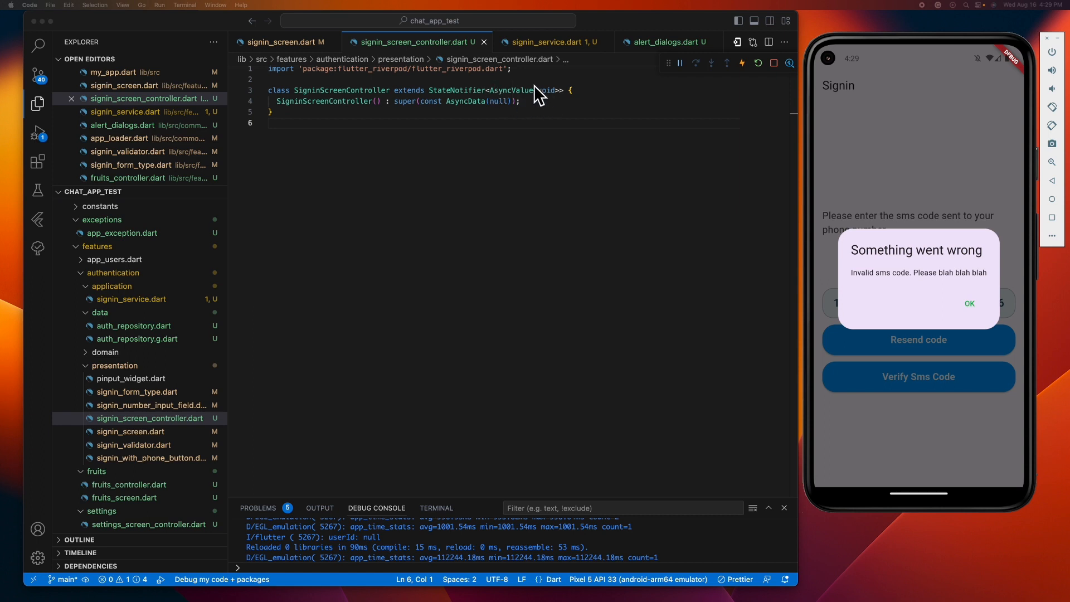
mouse_move(515, 100)
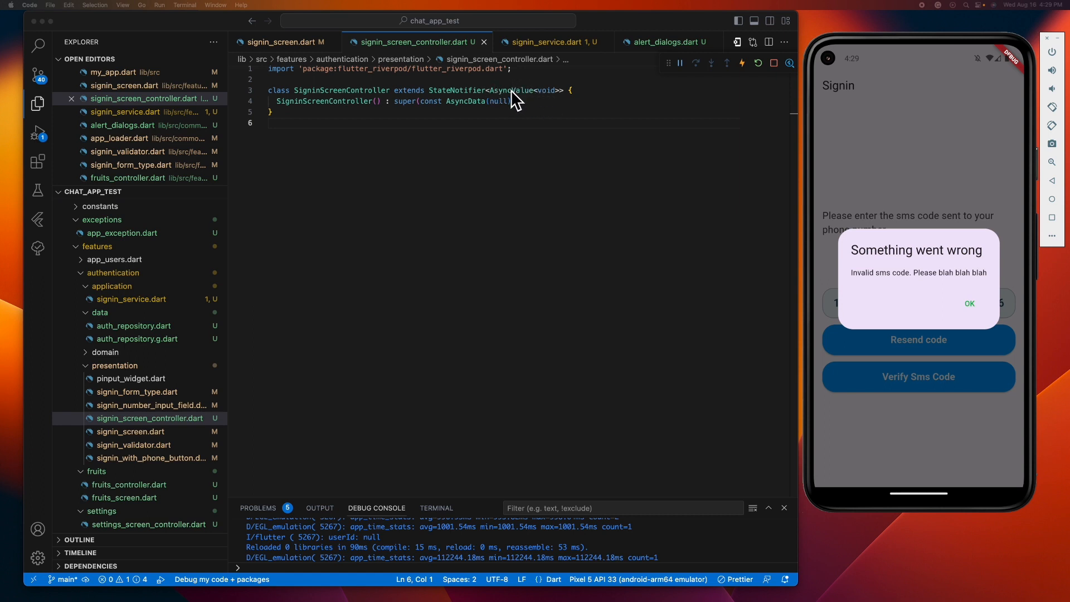
mouse_move(520, 106)
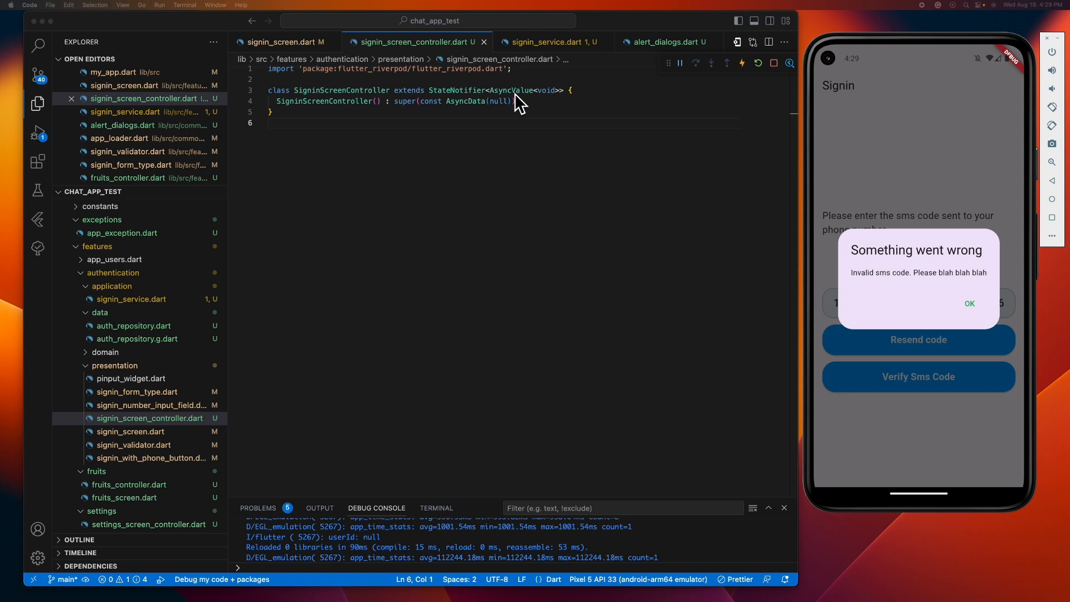
mouse_move(508, 126)
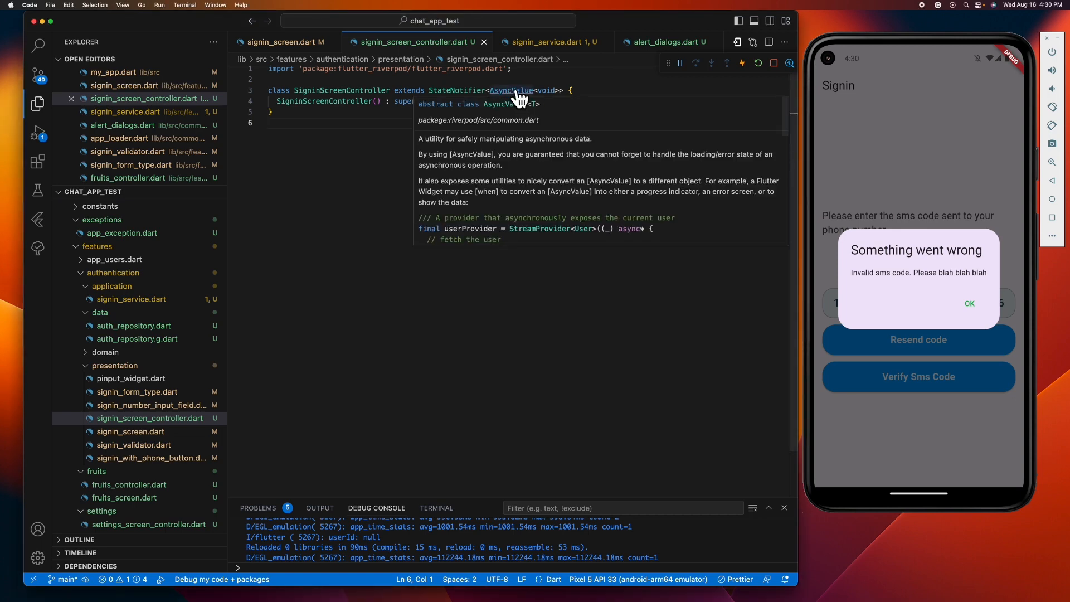
left_click(510, 90)
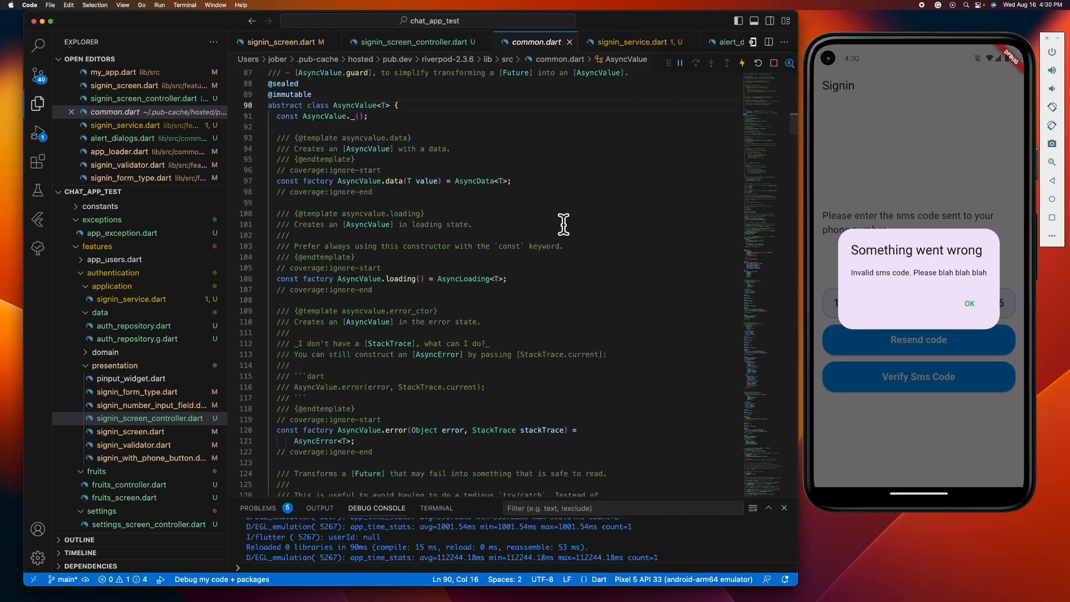
mouse_move(317, 183)
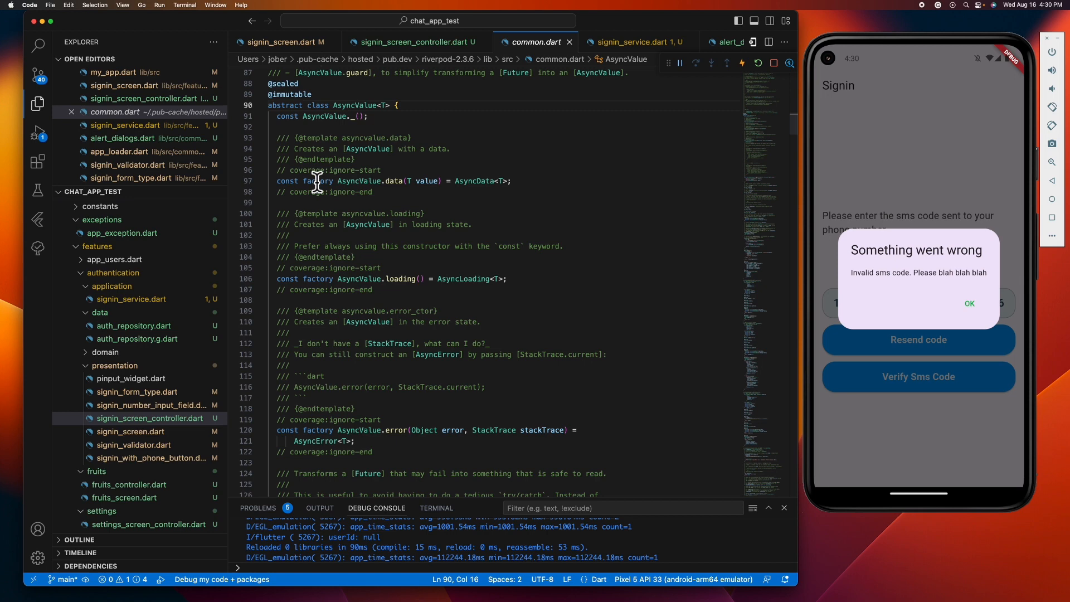
mouse_move(475, 221)
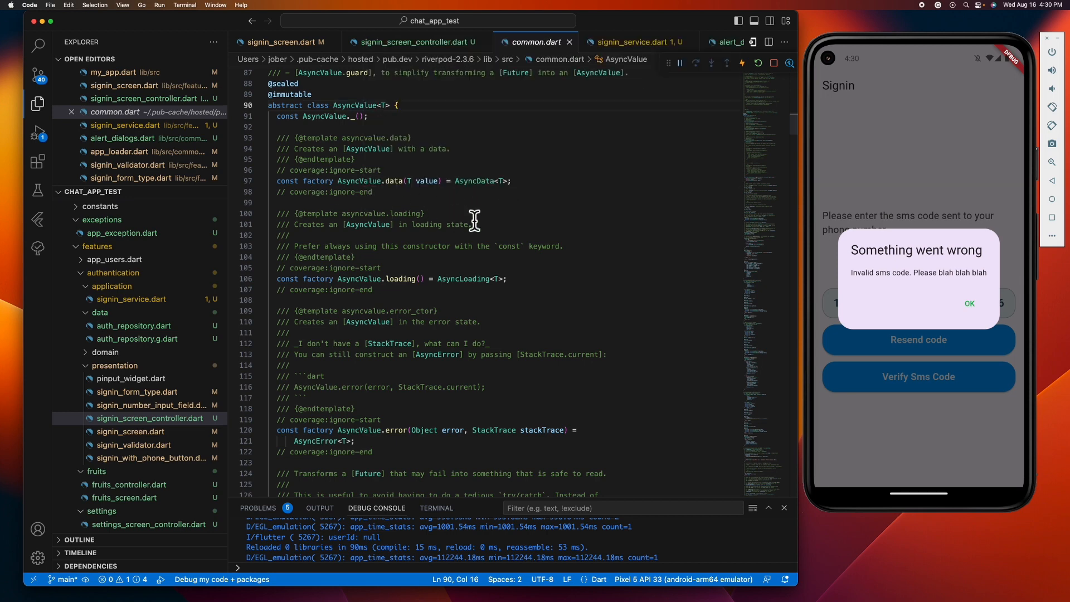
mouse_move(486, 222)
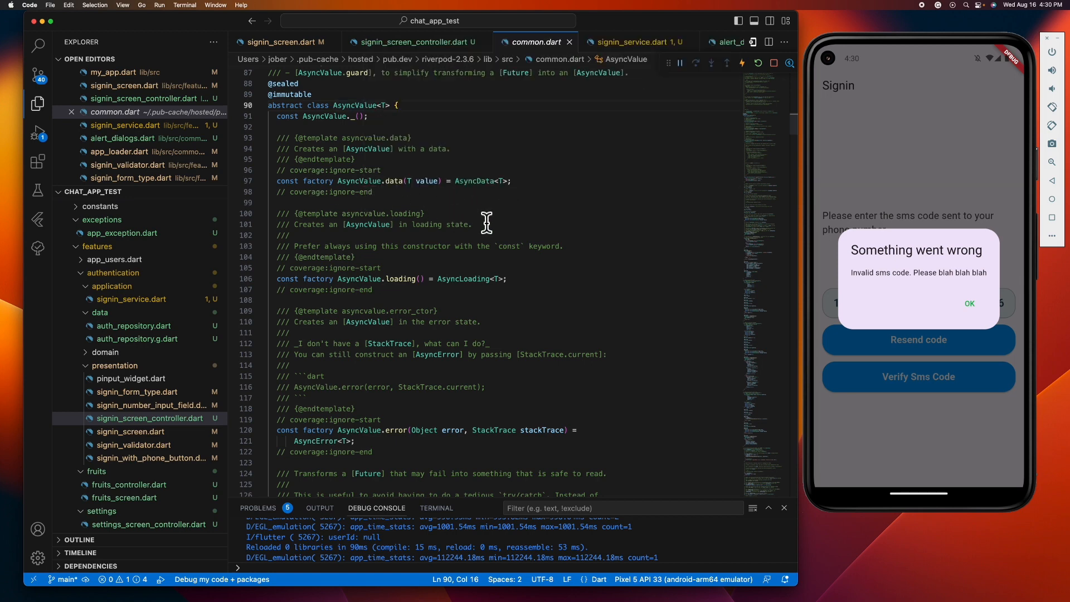
mouse_move(496, 223)
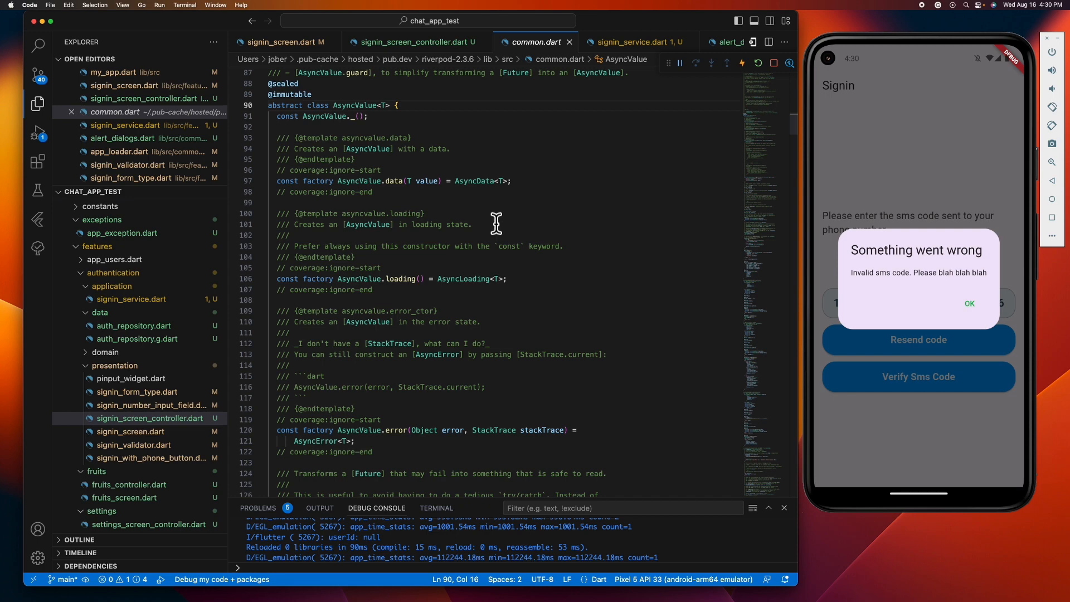
scroll("down", 3)
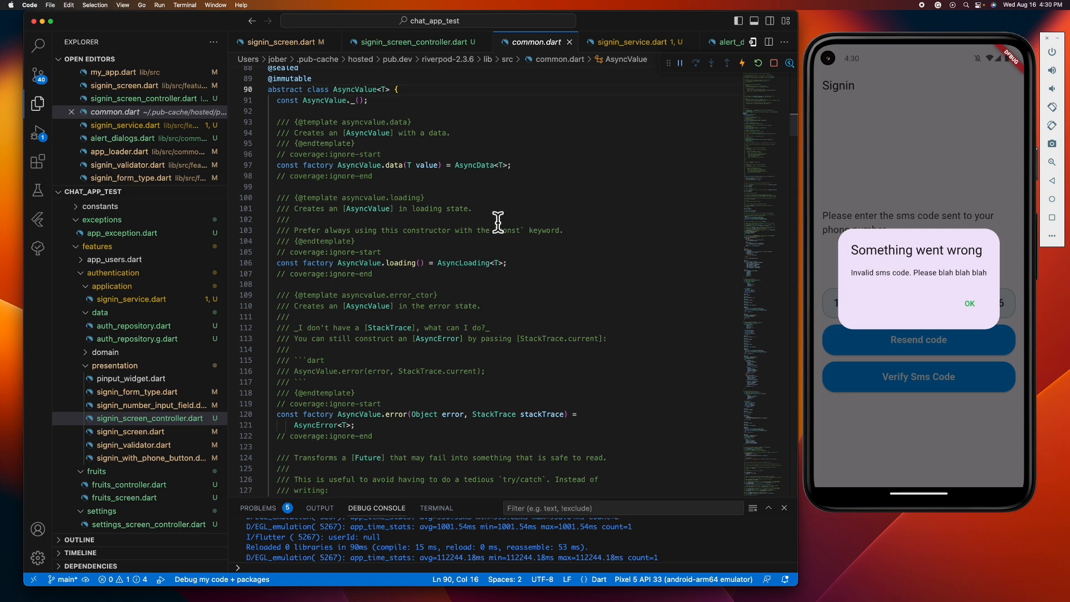
mouse_move(505, 268)
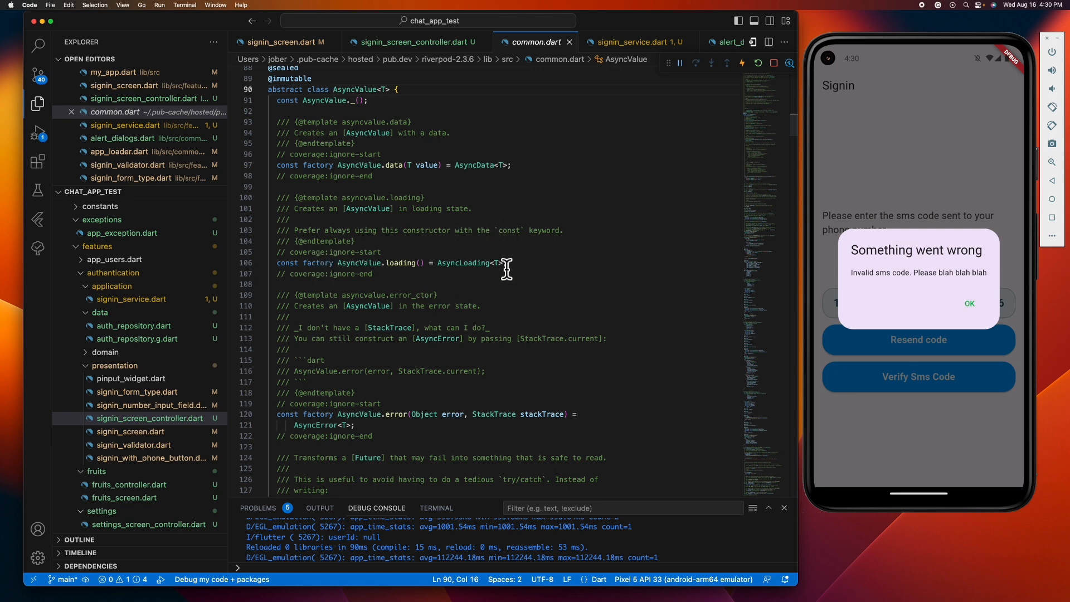
mouse_move(528, 289)
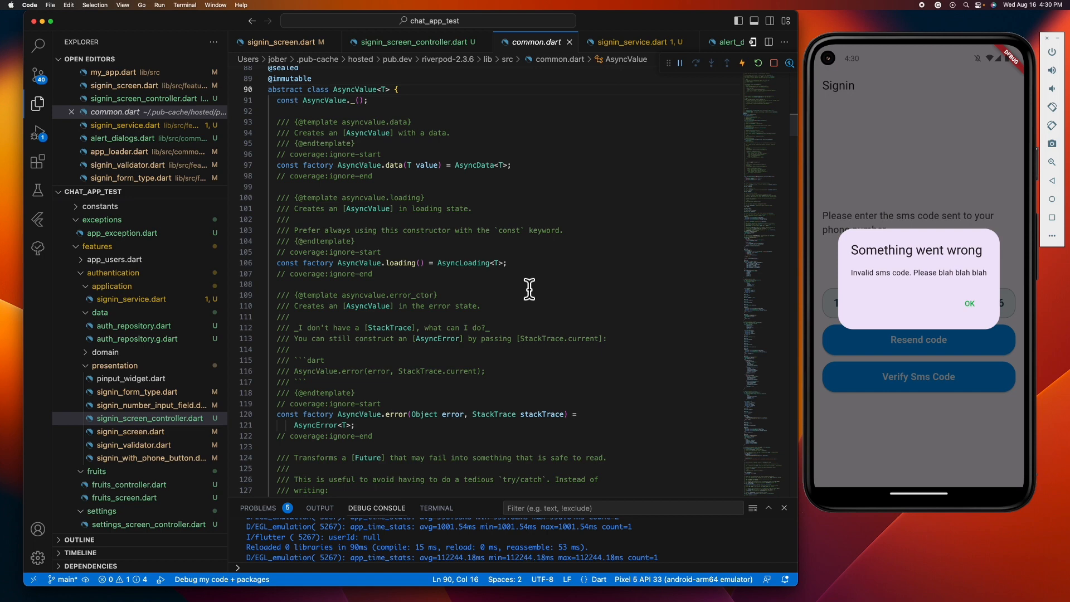
scroll("down", 3)
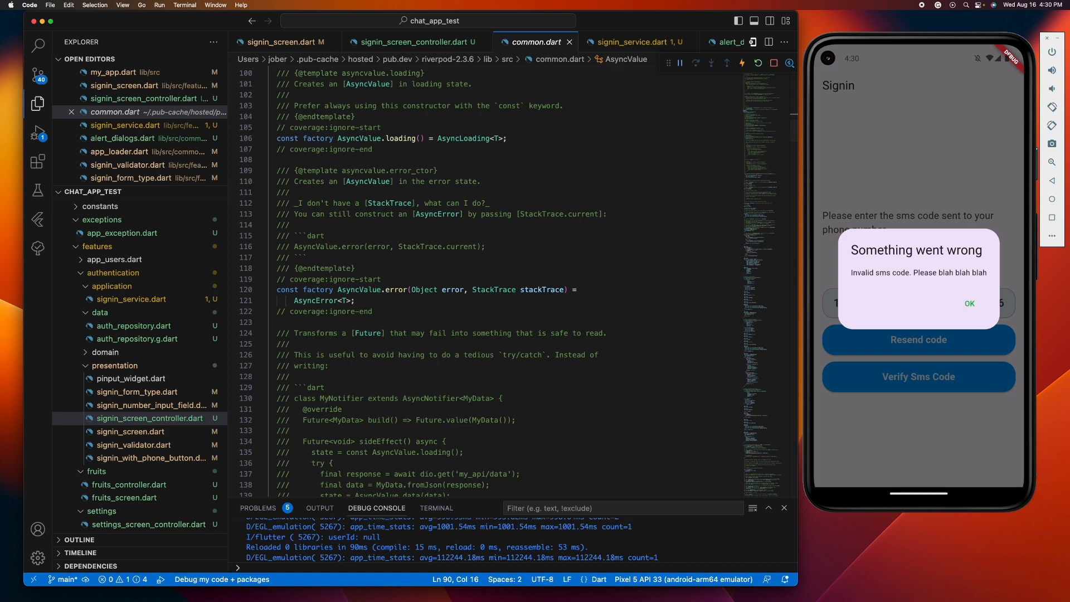
mouse_move(542, 312)
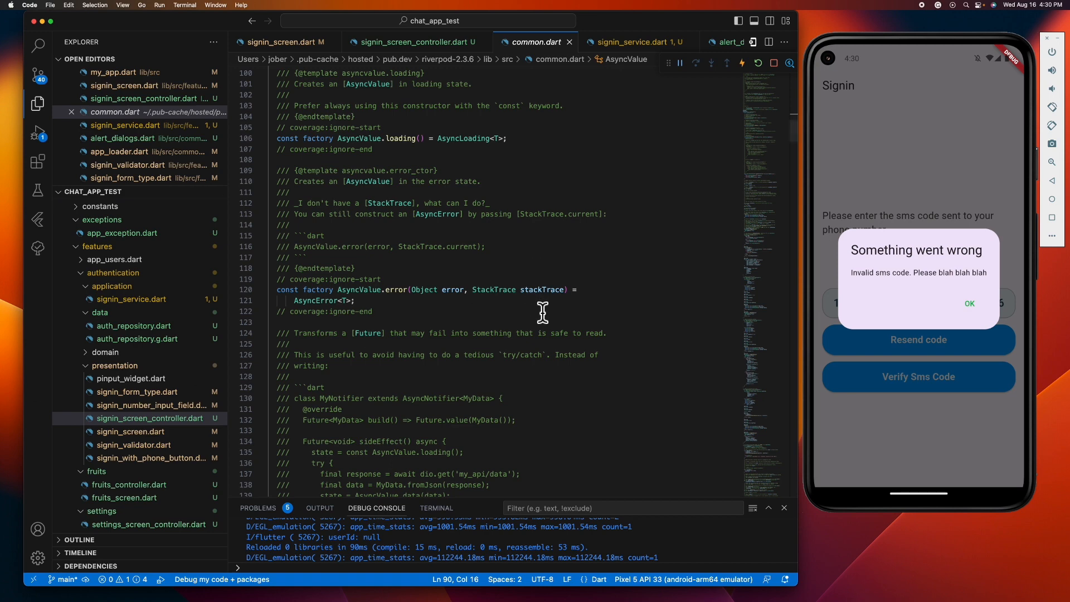
mouse_move(571, 298)
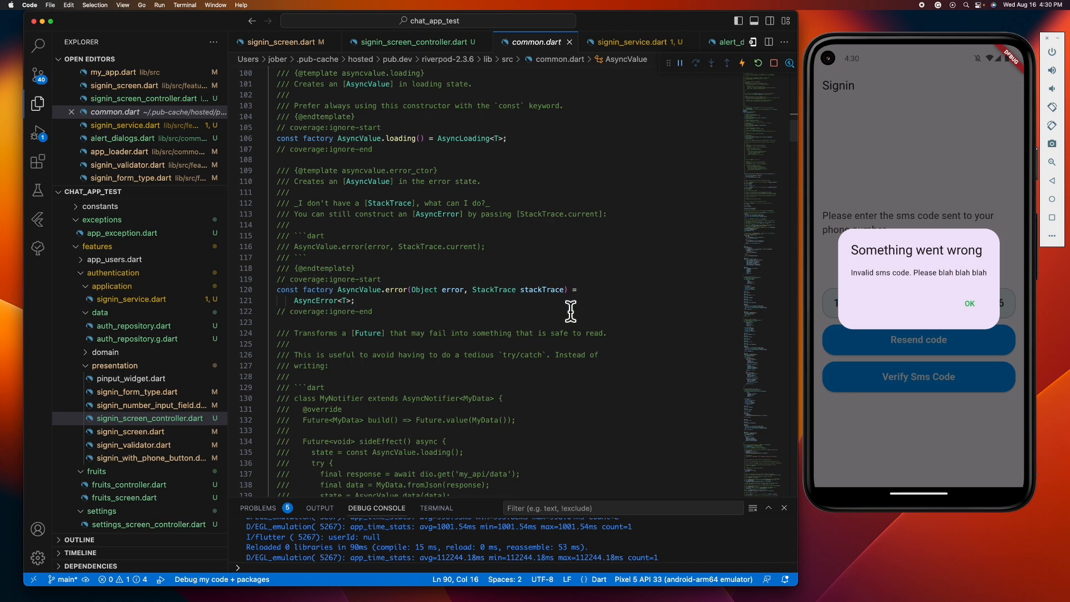
mouse_move(574, 320)
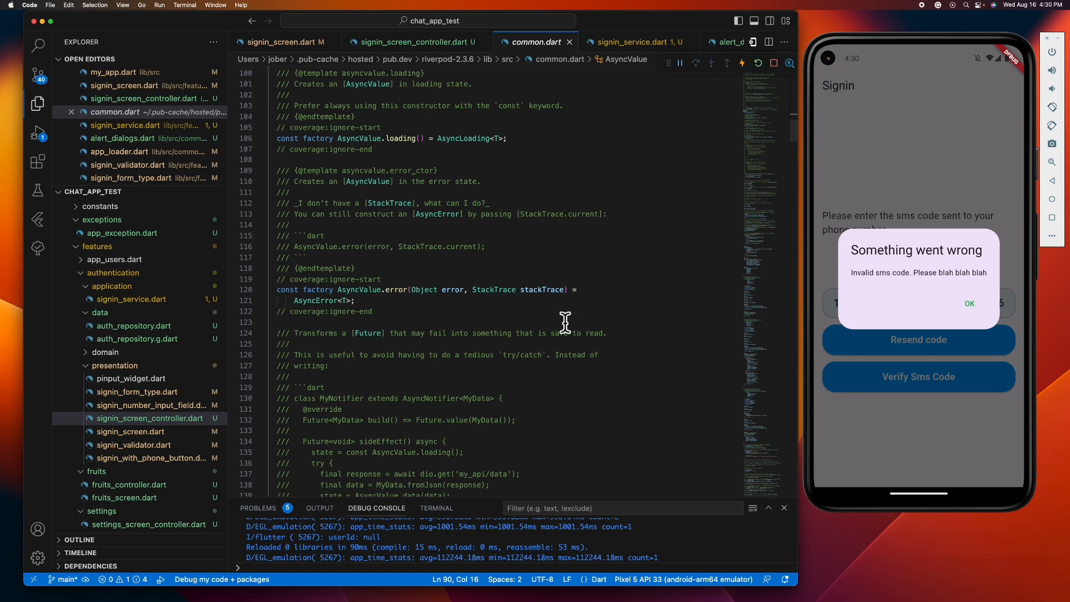
mouse_move(564, 322)
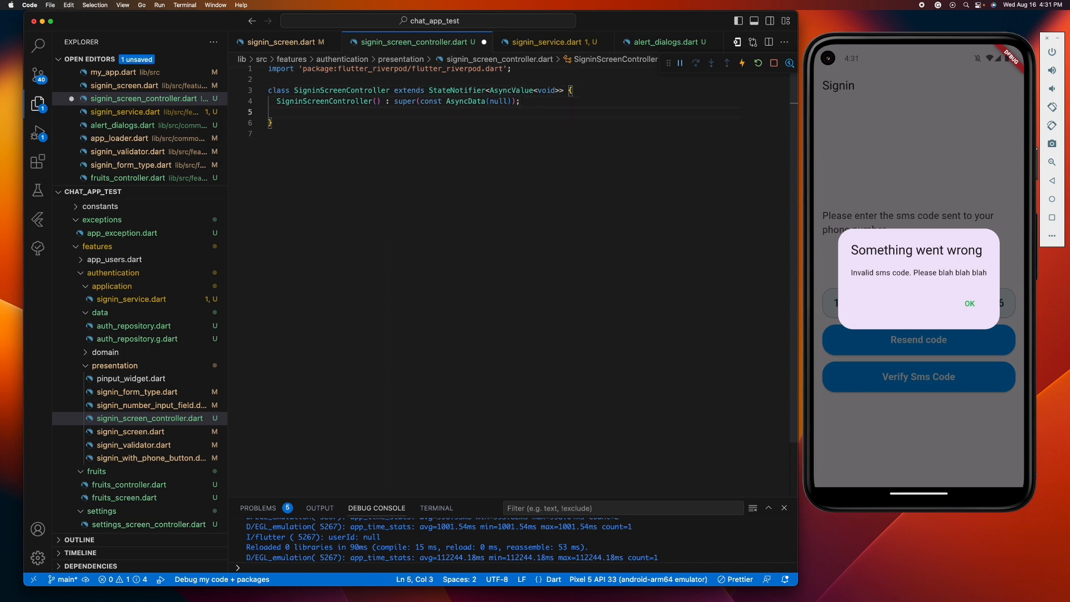
Step: Add a required service field and async verifyPhoneNumber(String phoneNumber) that sets loading state
type("Future<void>")
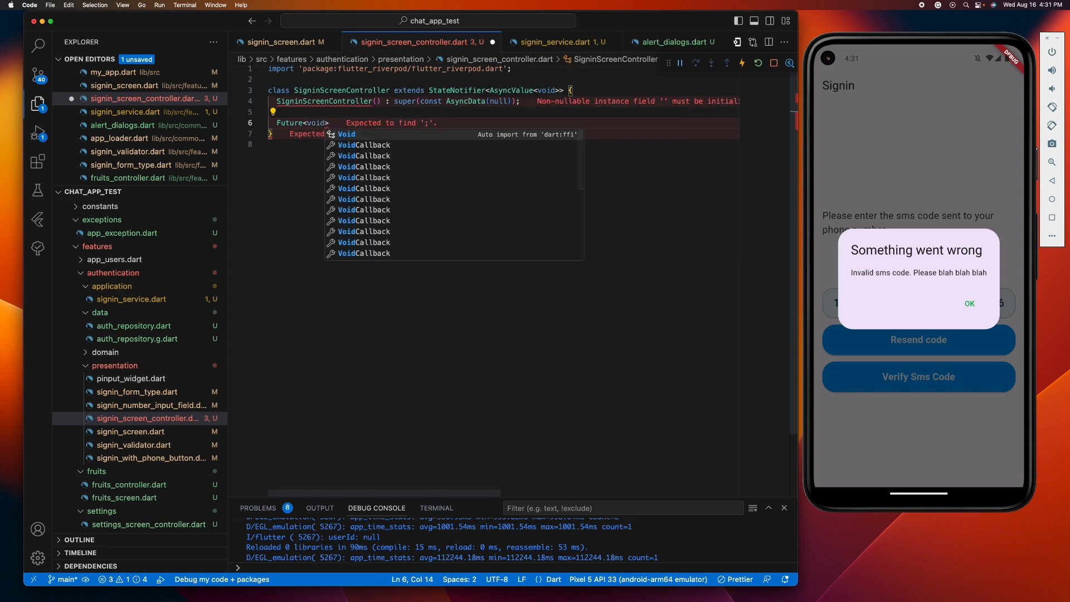
type("verifyPhoneN")
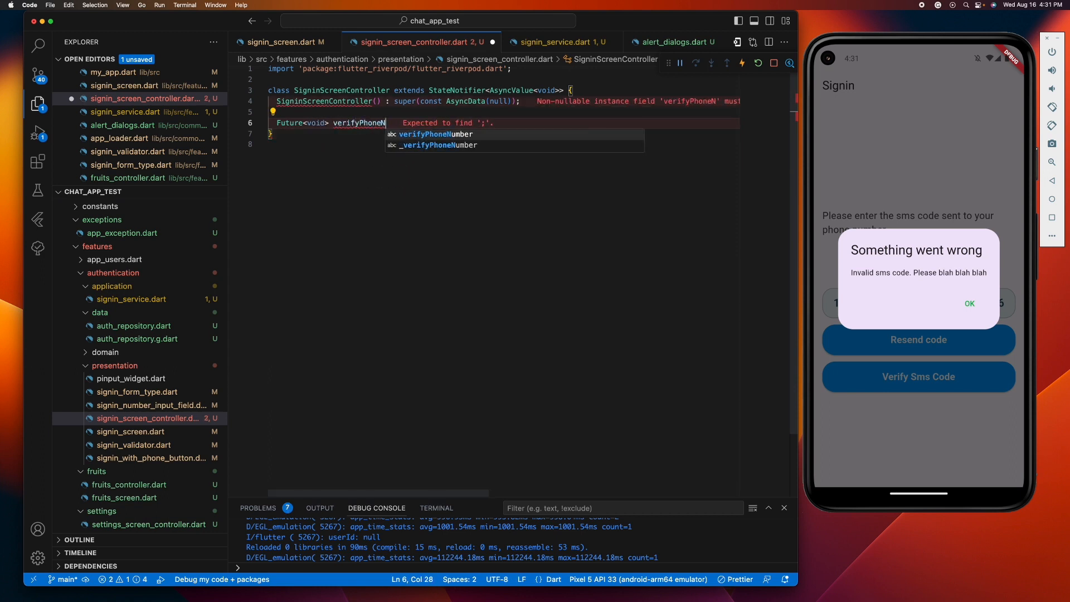
type("umber() async {")
type("Future<void> verifyOtpCode() async {")
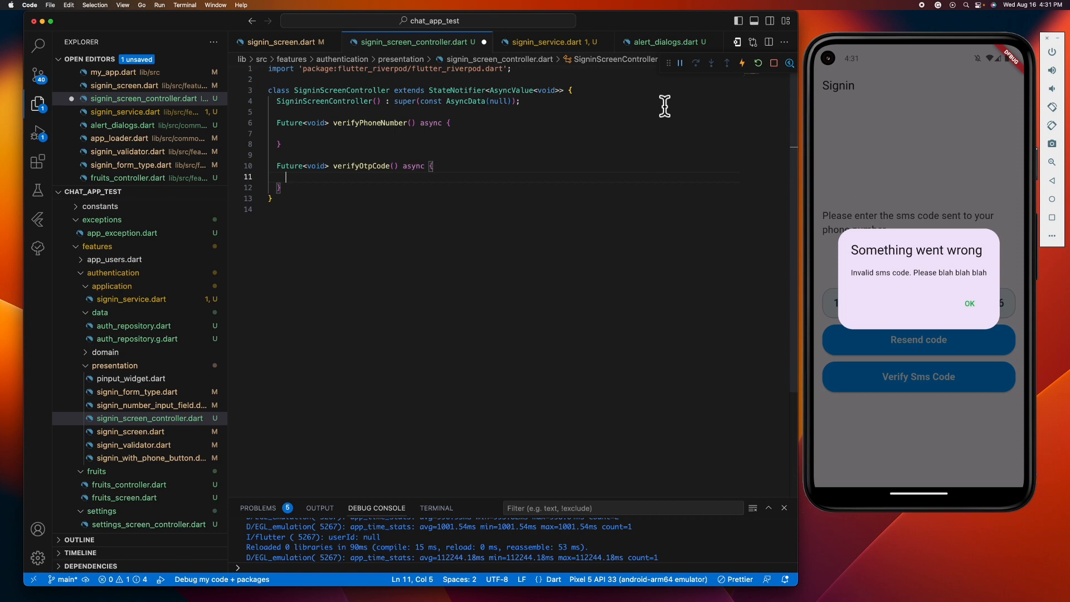
type("final SigninService service;")
left_click(401, 101)
type("{")
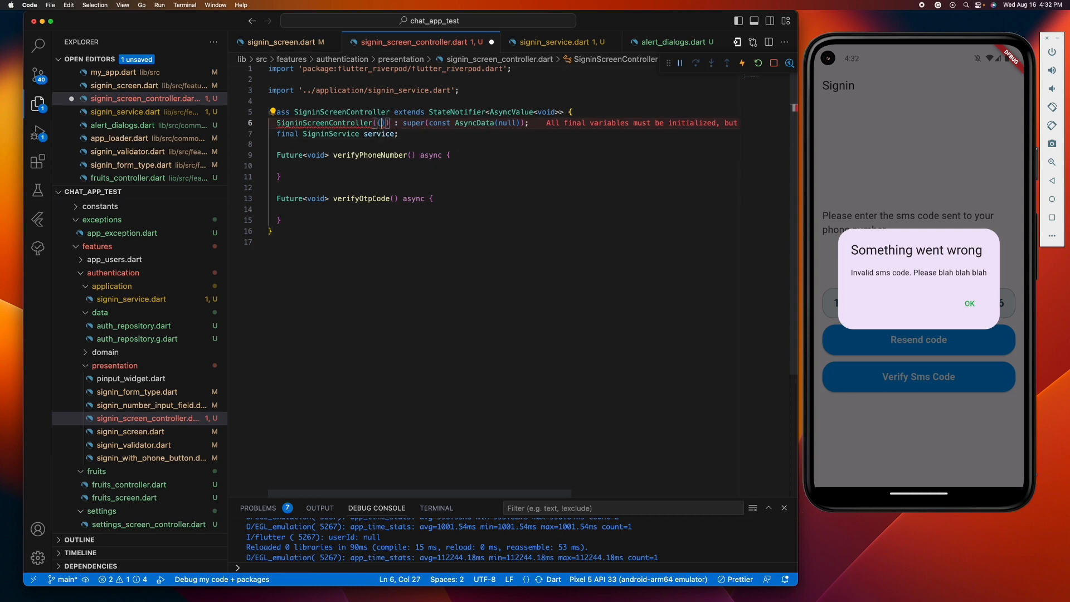
type("required this.service")
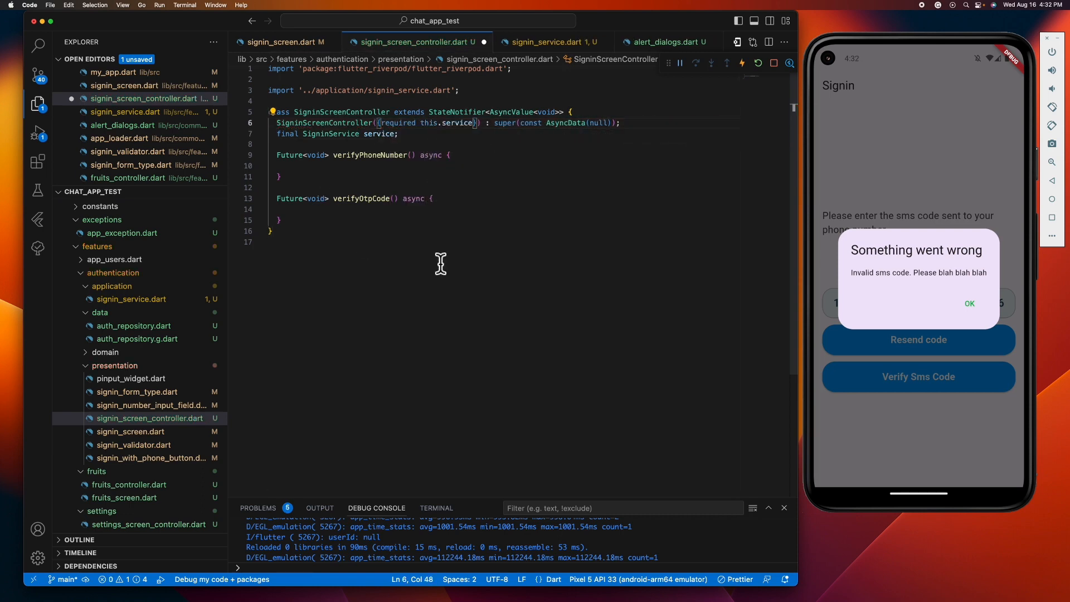
type("state = Asyn")
left_click(360, 155)
type("{required")
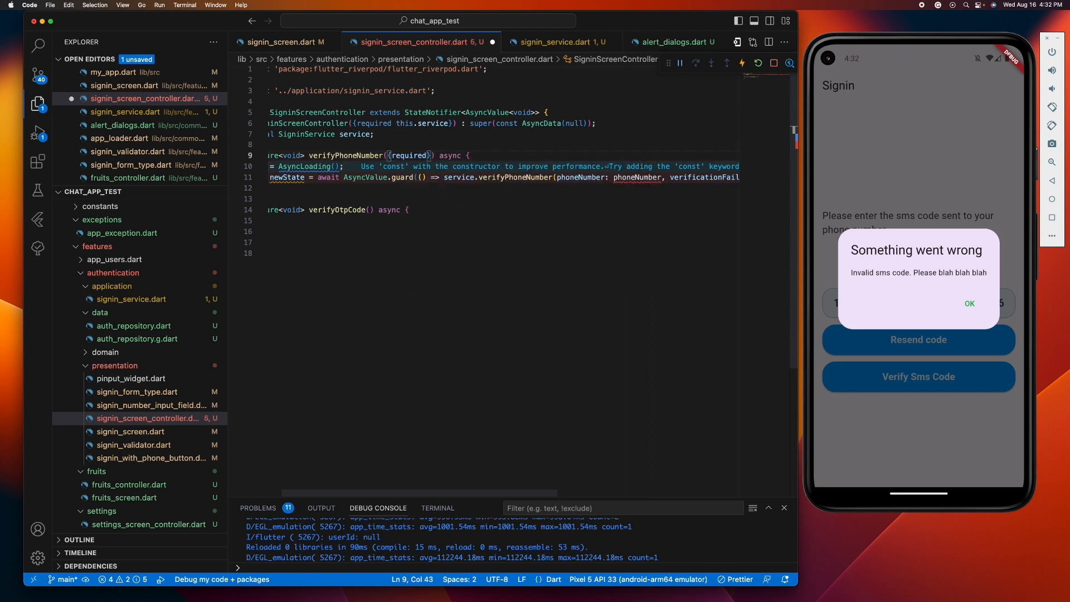
type("String phoneNumber, required Future")
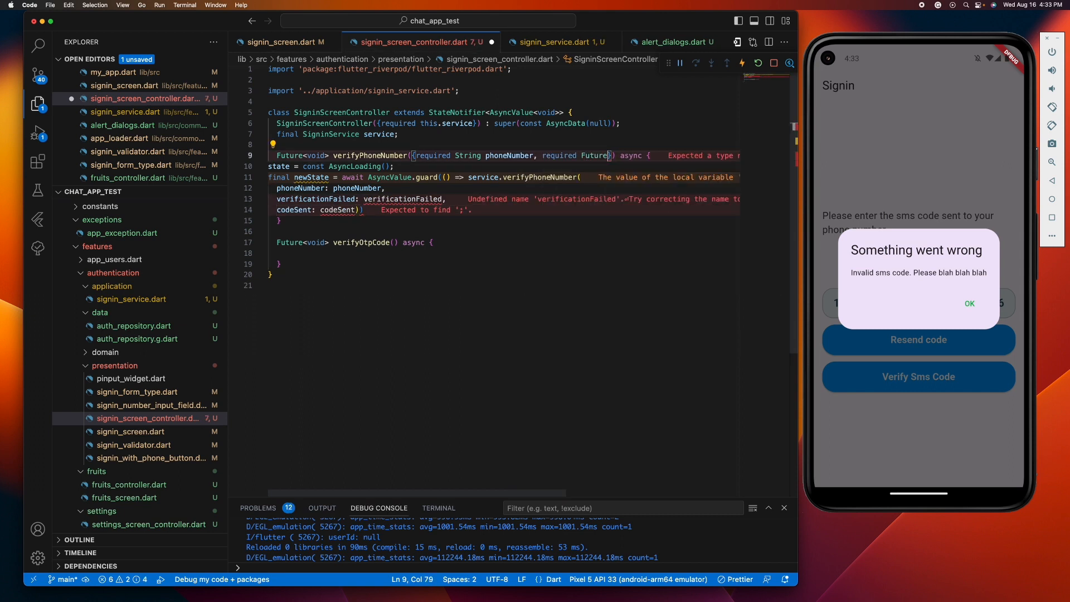
Step: Wrap service calls in AsyncValue.guard, set state when mounted, and add verifyOtpCode likewise
type("Function(AppException")
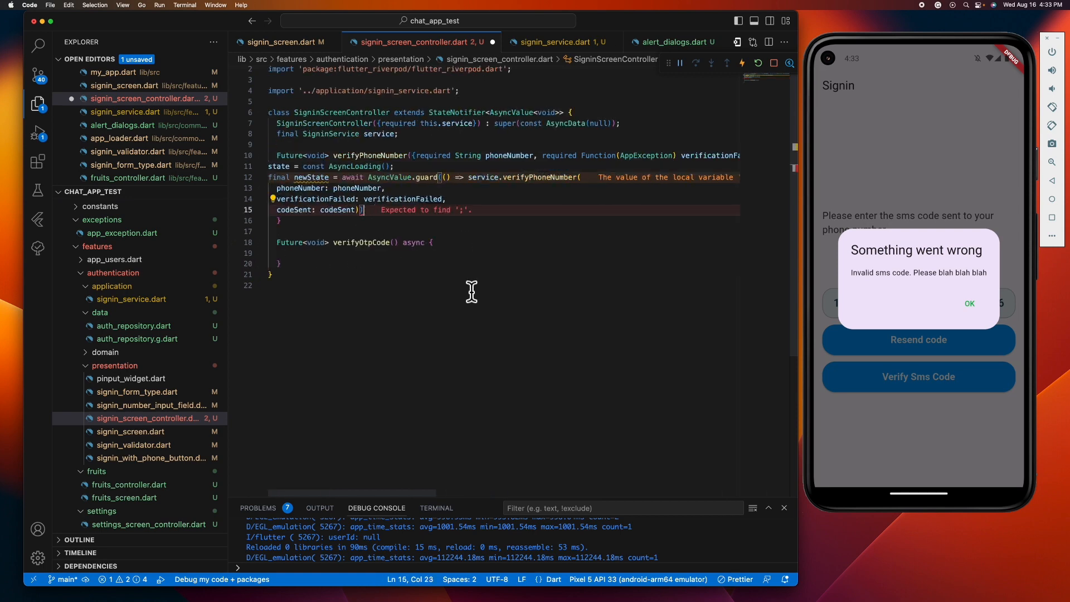
type("if(mounted)")
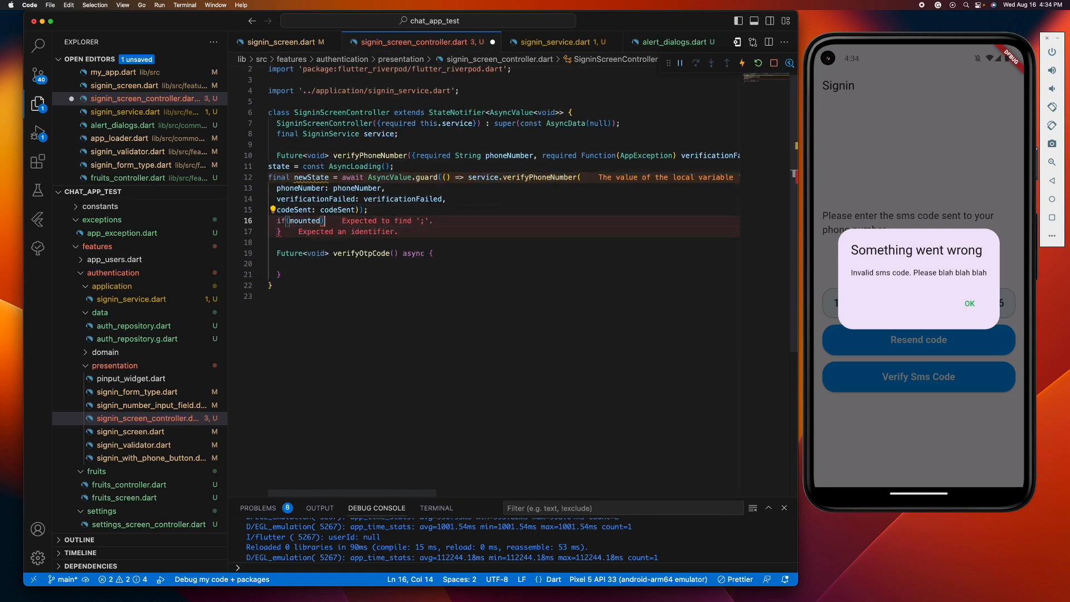
type("newState =")
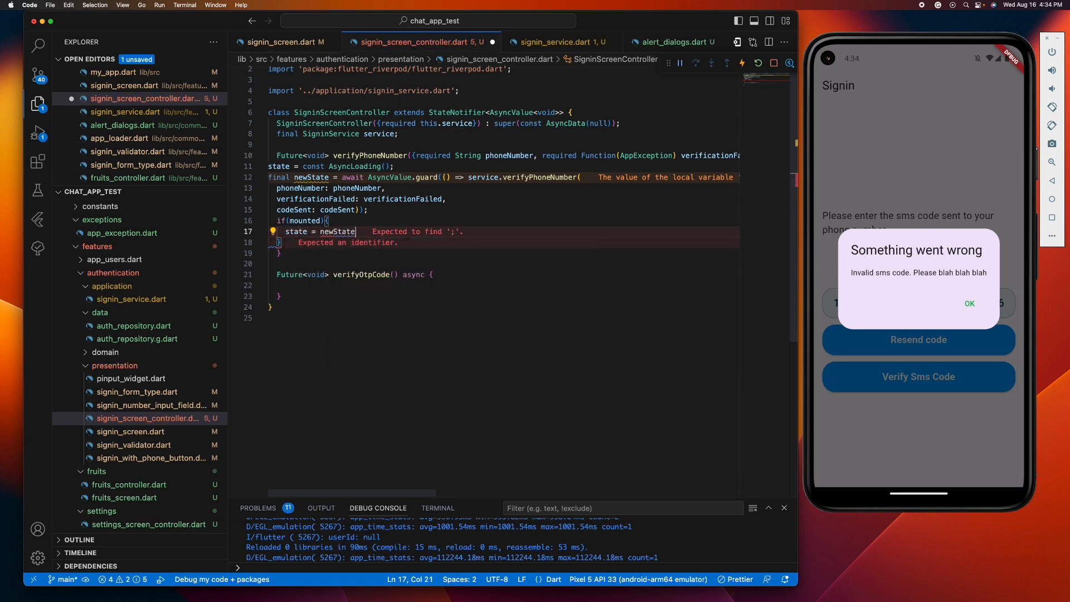
type("state = const AsyncLoading();")
type("final newState = await AsyncValue.guard(() => null")
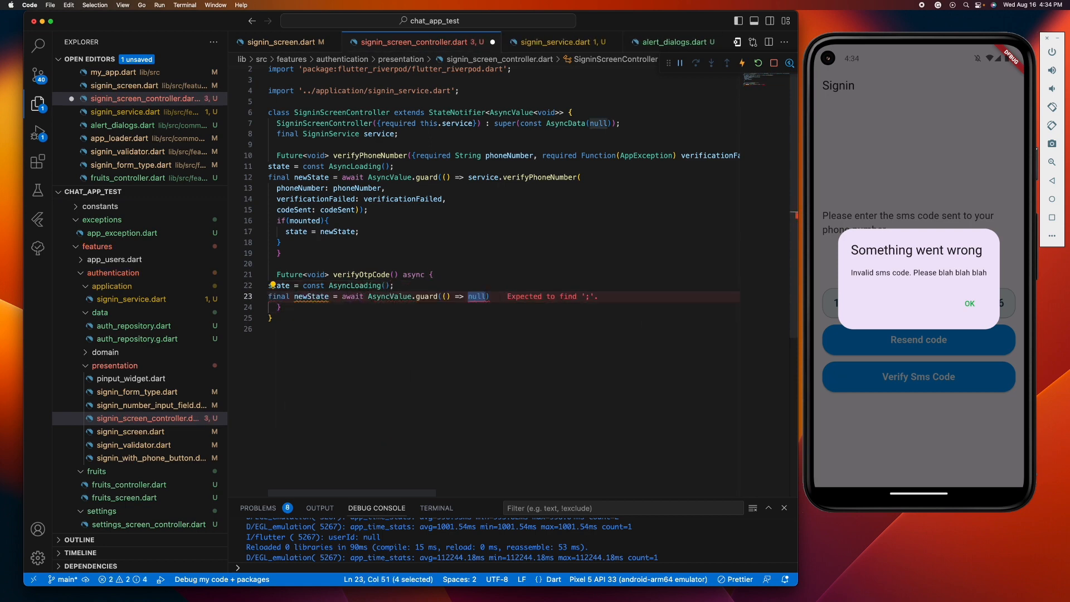
type("service.verifyOtpCode(verificationId: verificationId, otpCode:")
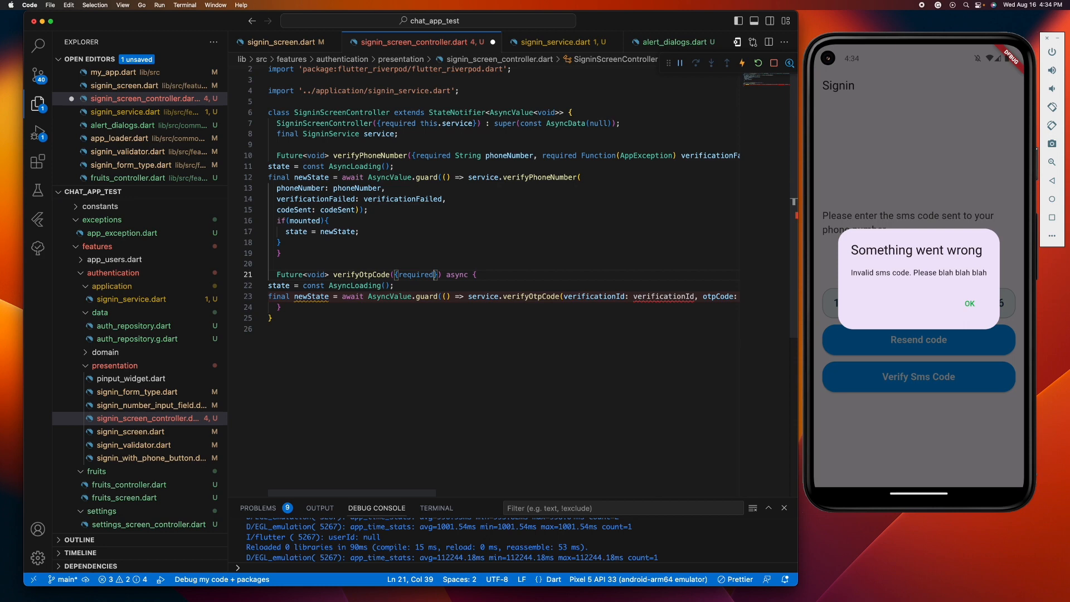
type("String verificationId, required String otpCode")
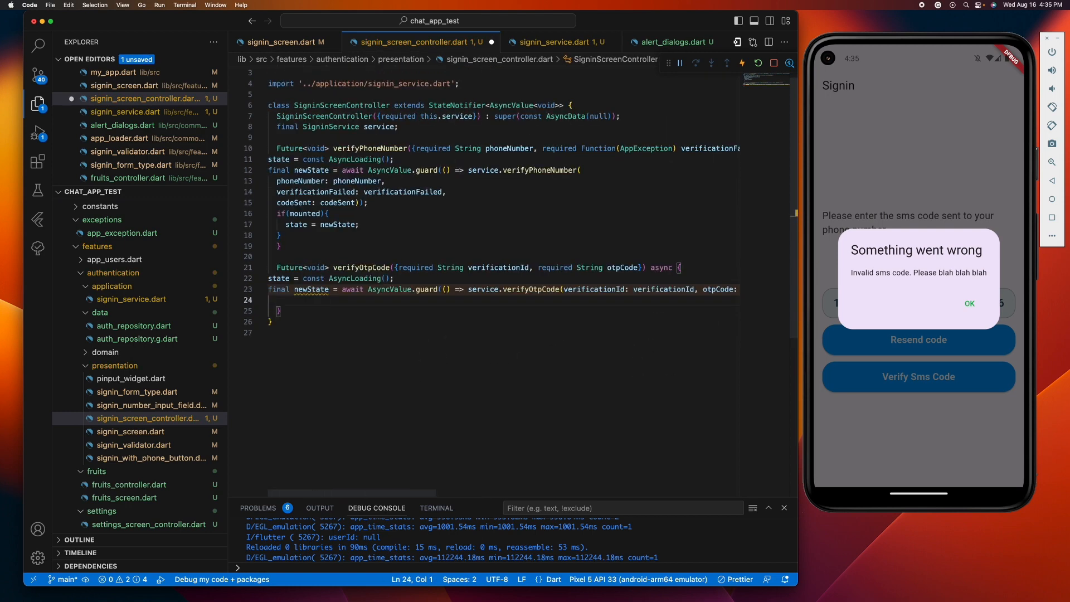
type("if(mounted) {")
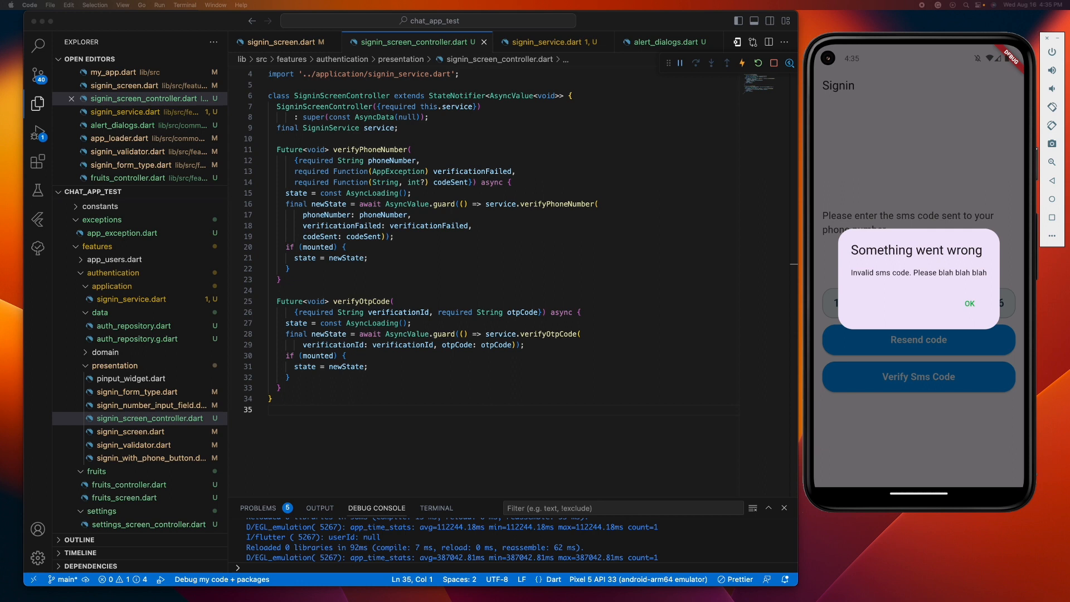
mouse_move(486, 186)
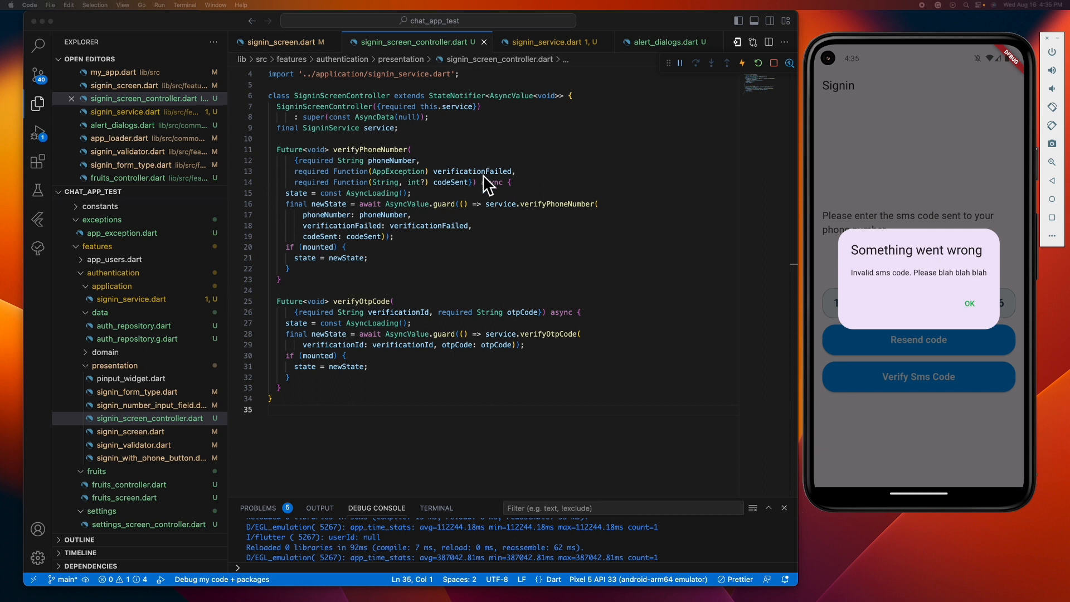
mouse_move(394, 261)
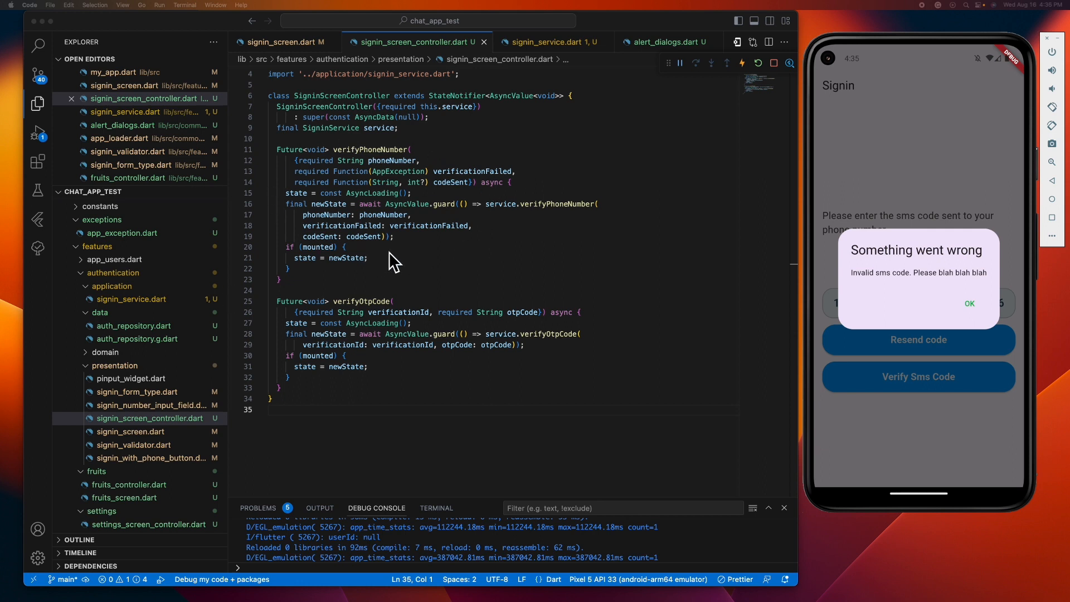
mouse_move(437, 217)
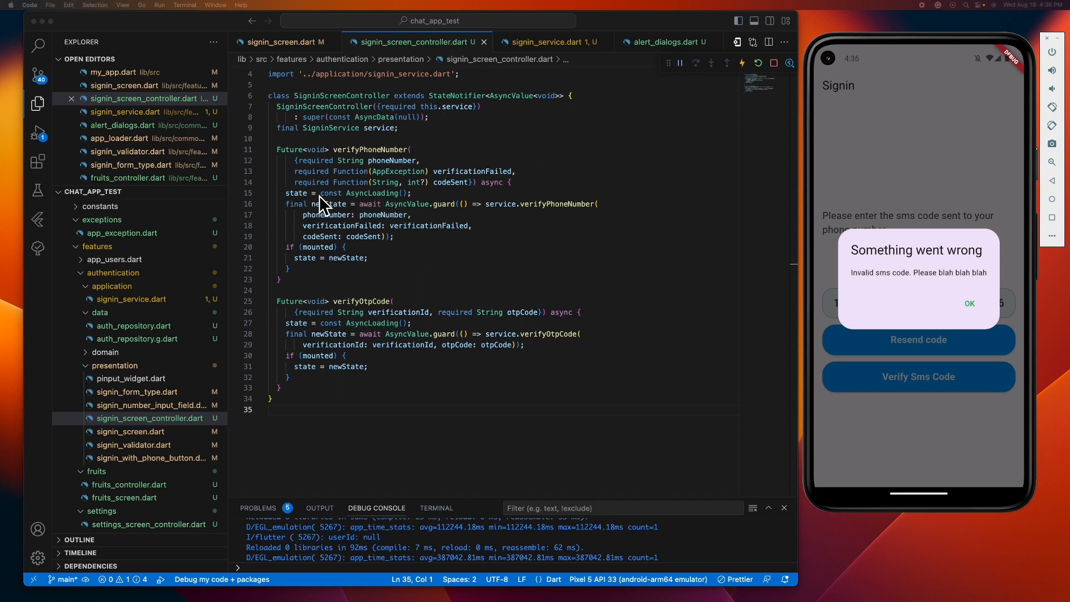
mouse_move(374, 204)
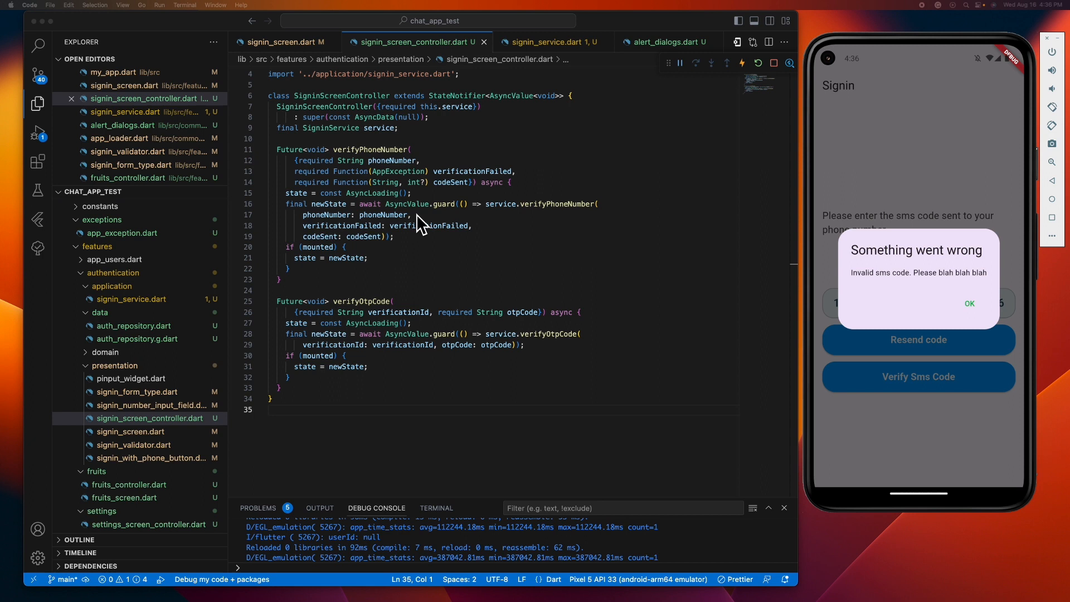
mouse_move(413, 220)
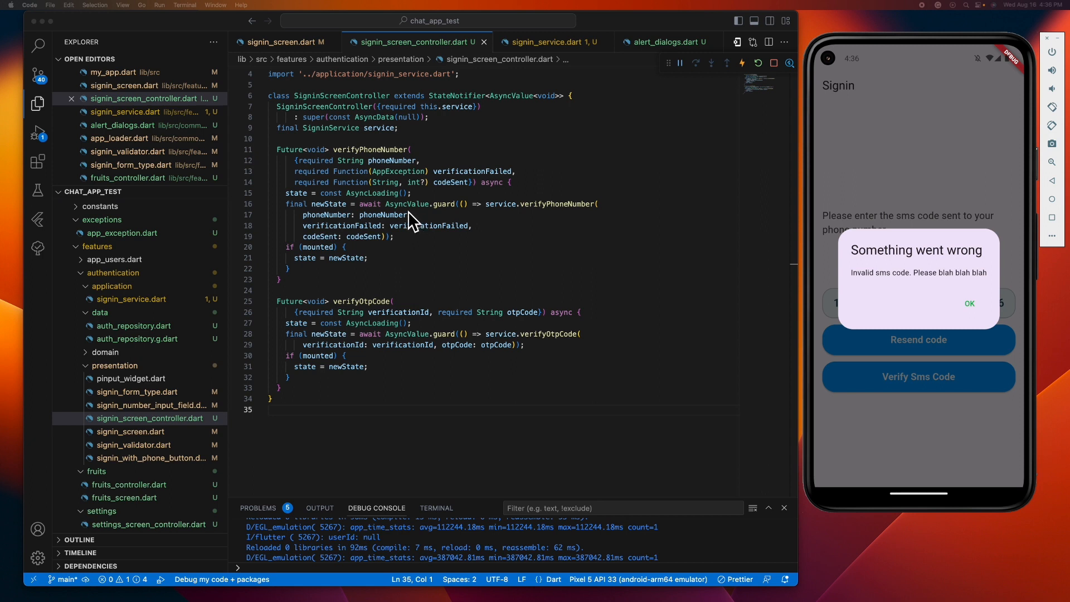
mouse_move(469, 217)
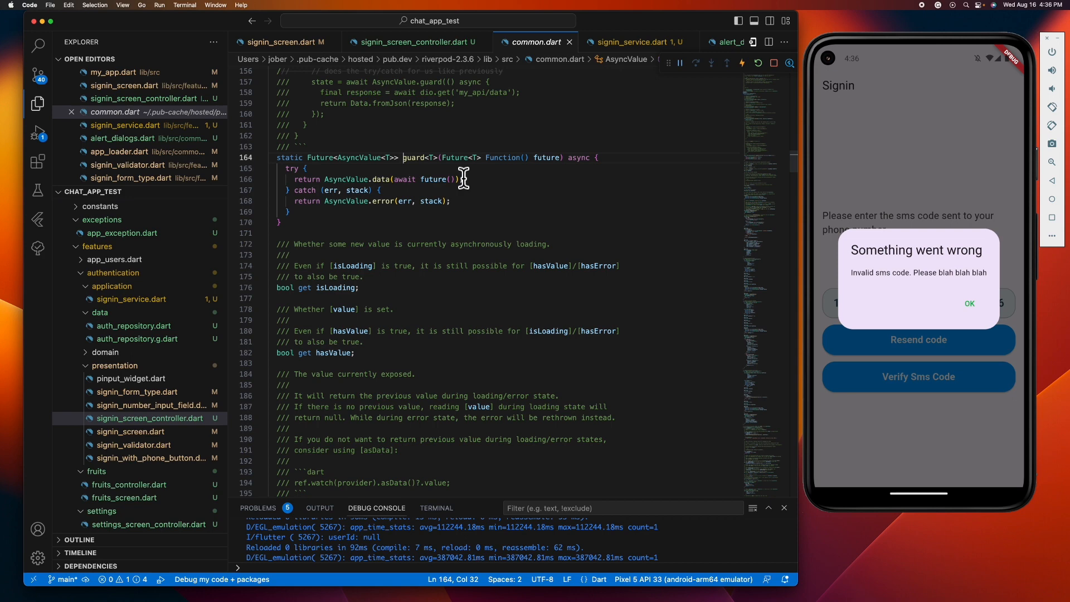
mouse_move(476, 219)
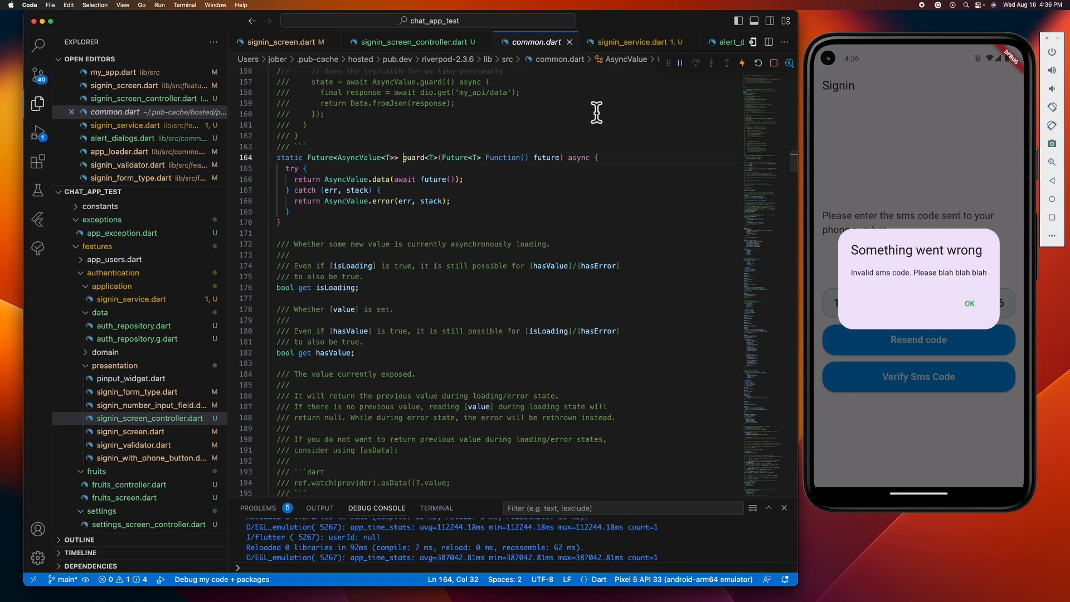
Step: Close the common.dart tab to return to signin_screen_controller.dart
left_click(410, 41)
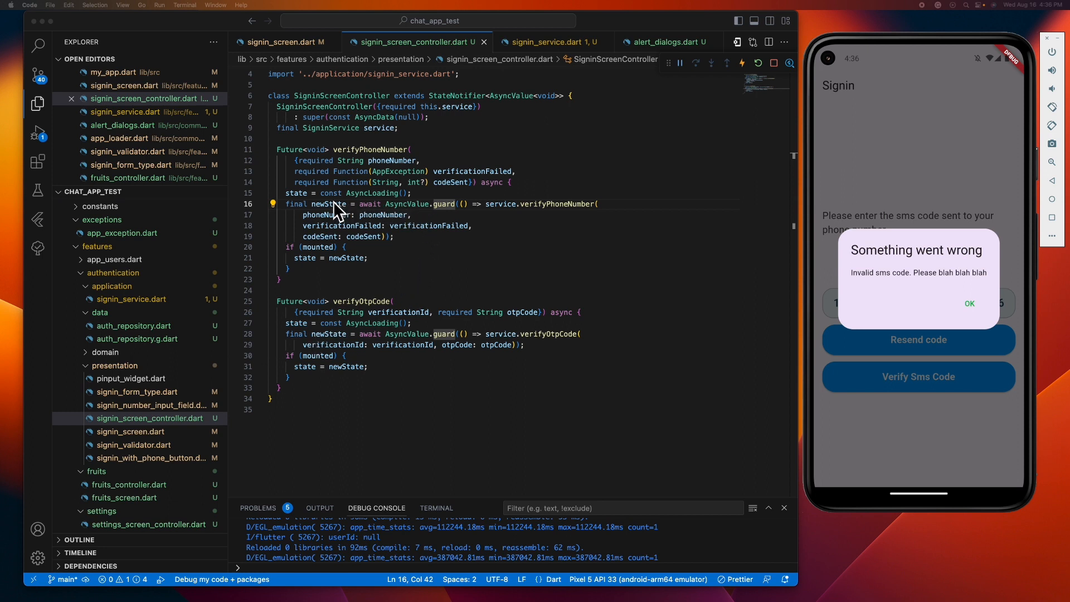
mouse_move(351, 211)
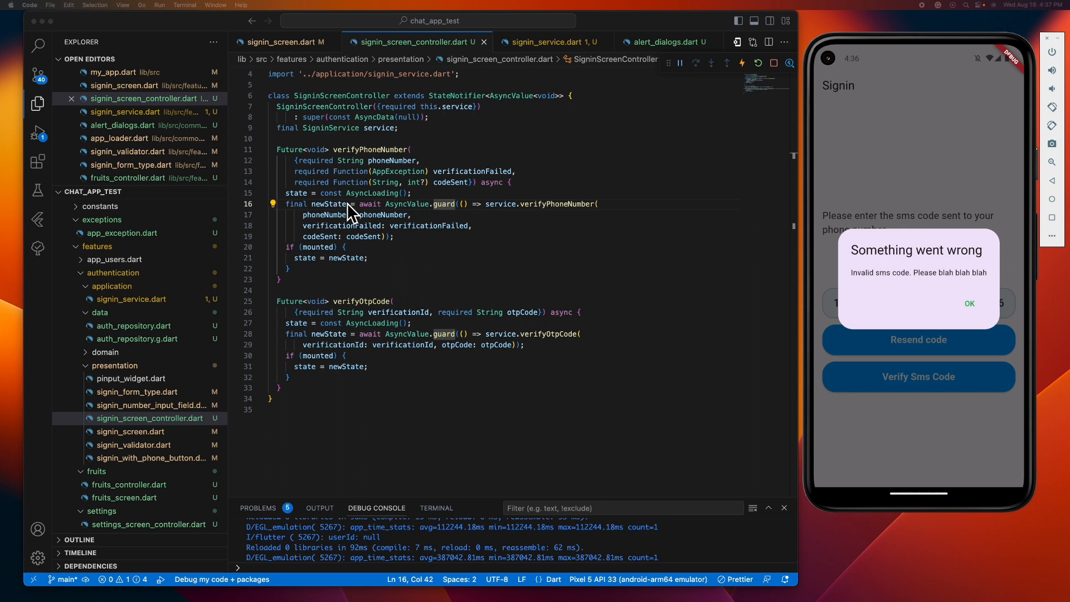
mouse_move(412, 262)
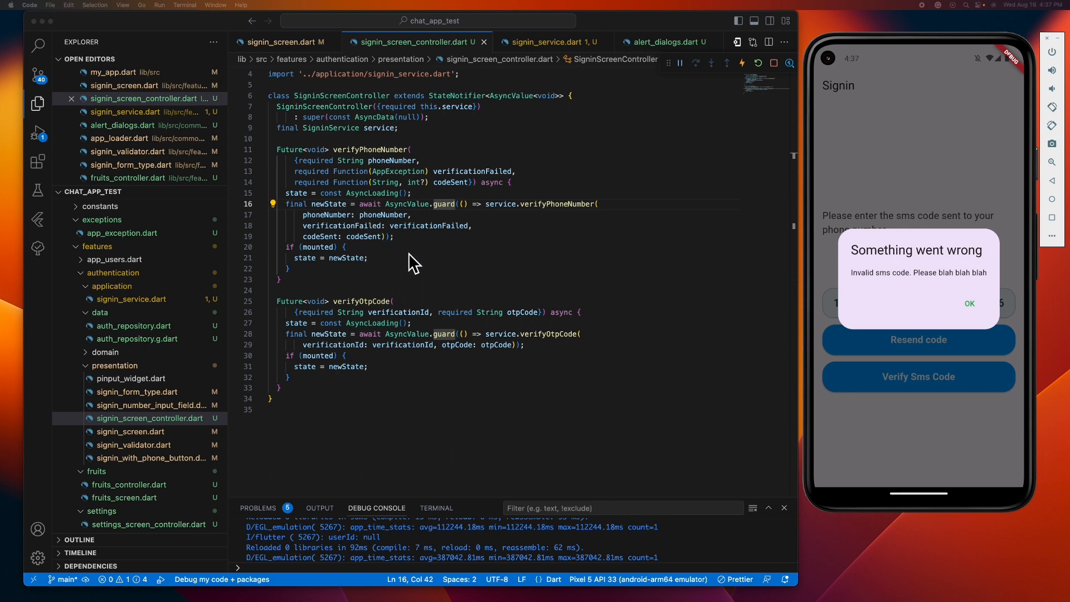
mouse_move(295, 254)
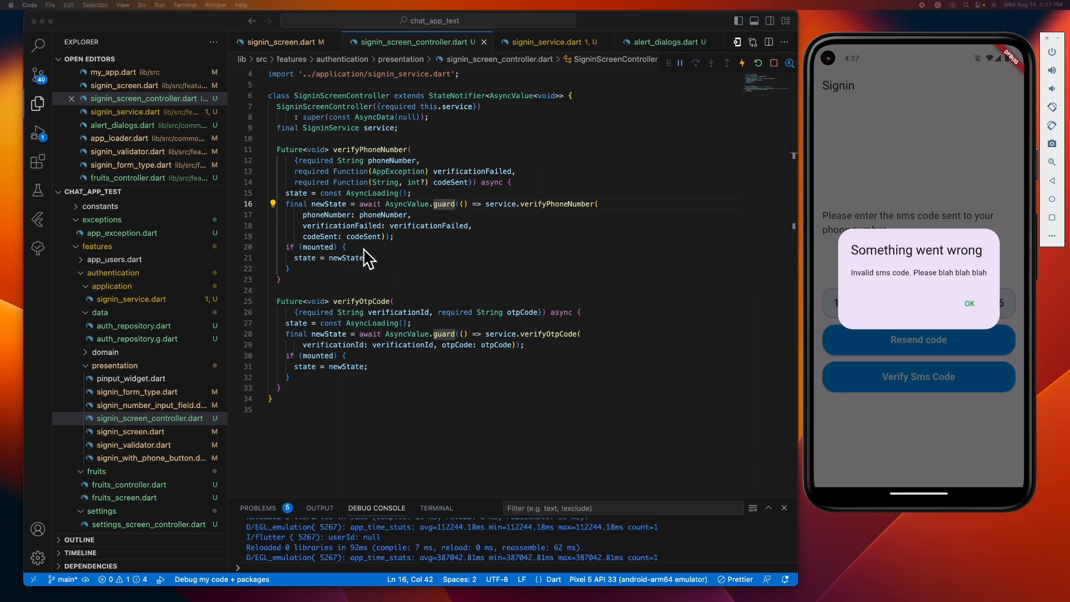
mouse_move(439, 264)
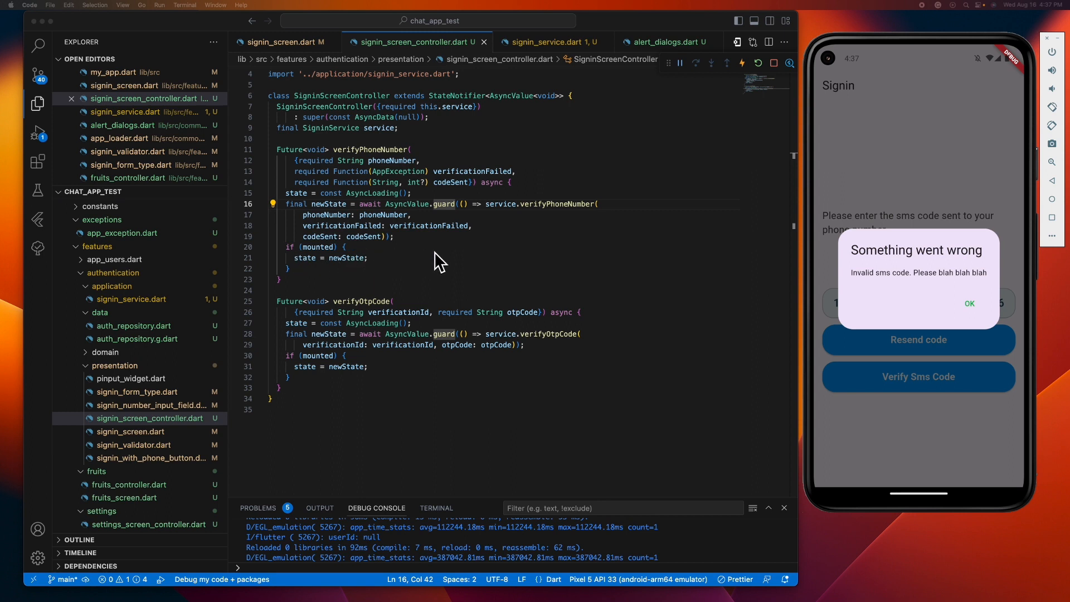
mouse_move(448, 265)
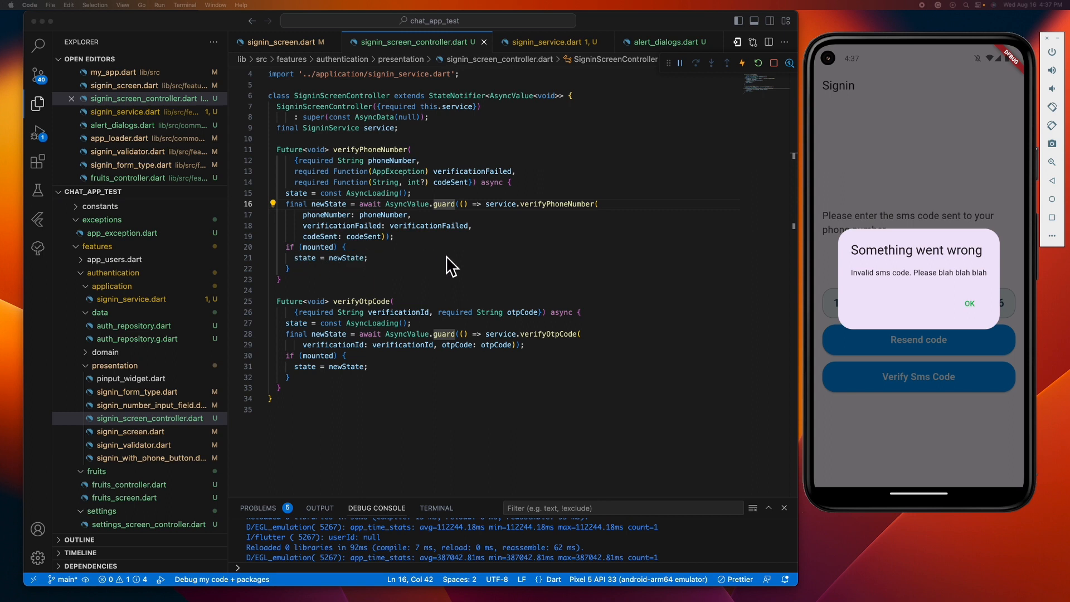
scroll("down", 3)
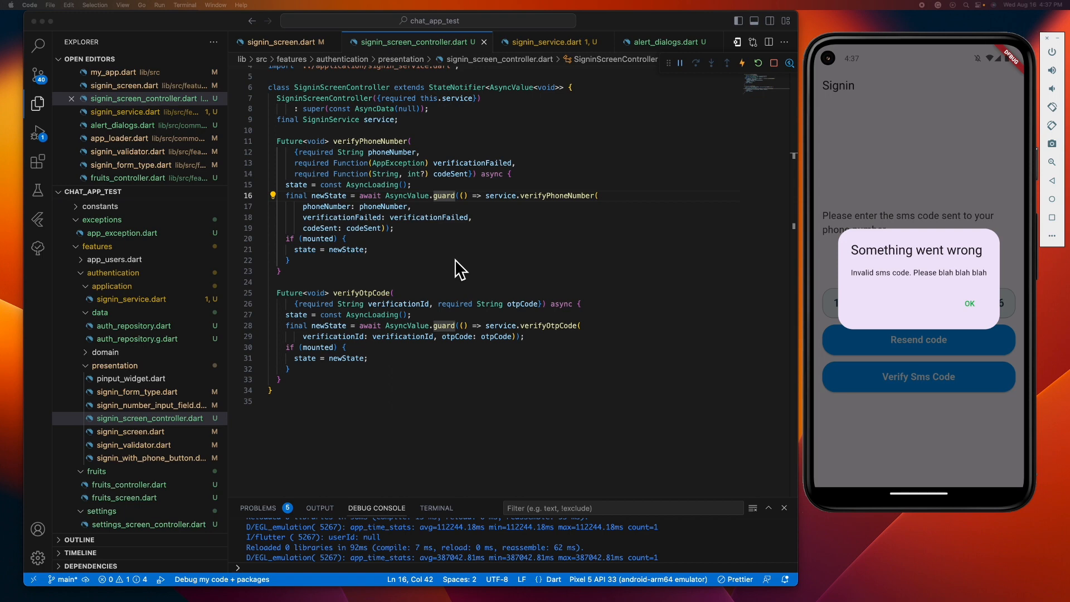
Step: Append signinScreenControllerProvider, an autoDispose StateNotifierProvider watching signinServiceProvider
type("final")
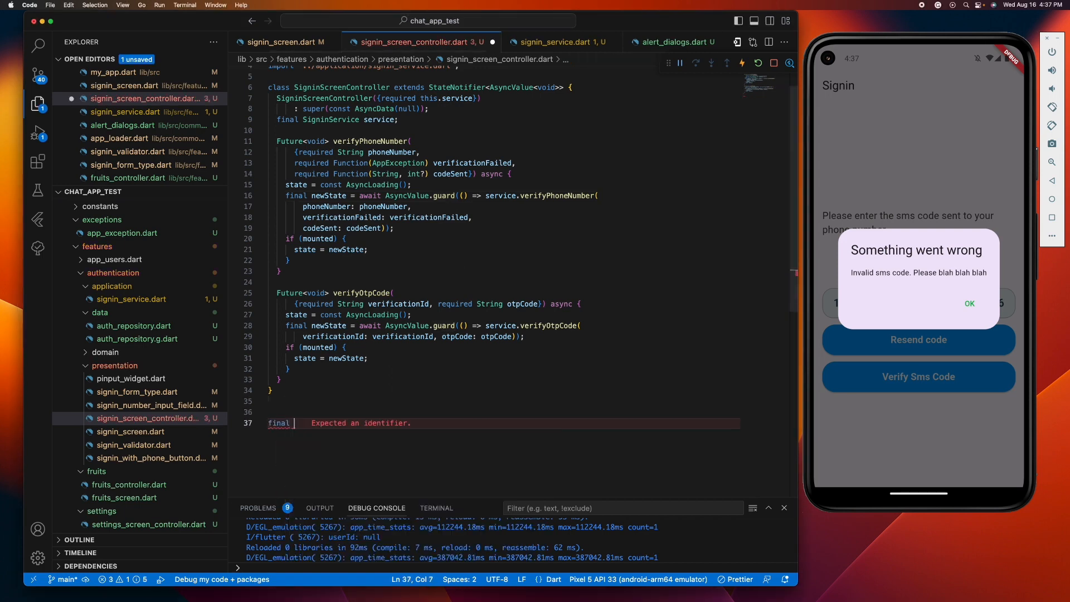
type("signinScreenController")
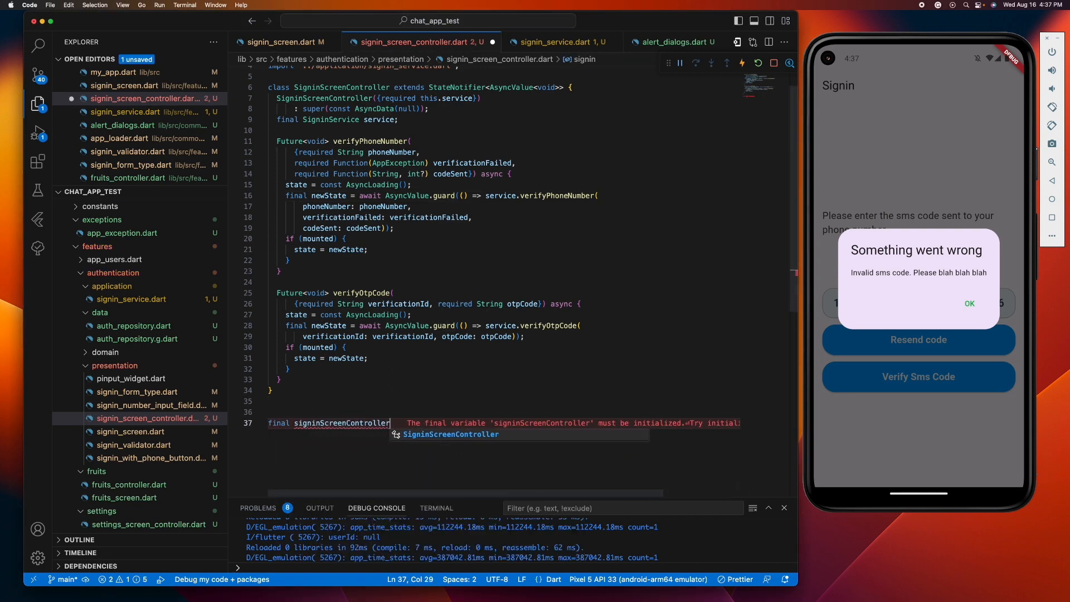
type("Provider = StateNotifierProvider((ref) => SigninScreenController(service: service")
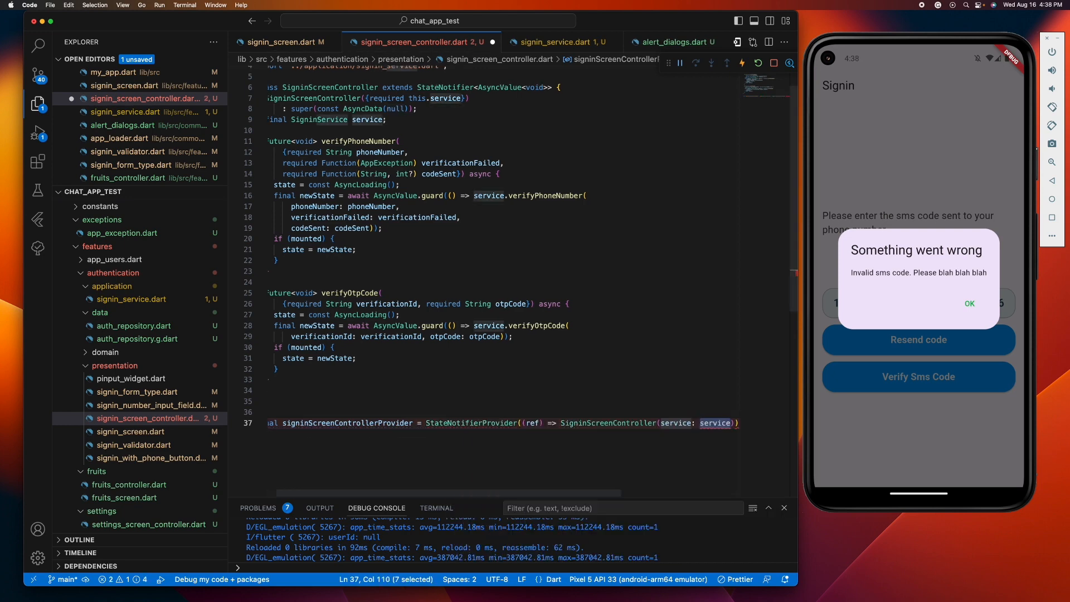
type("ref.watch(sel")
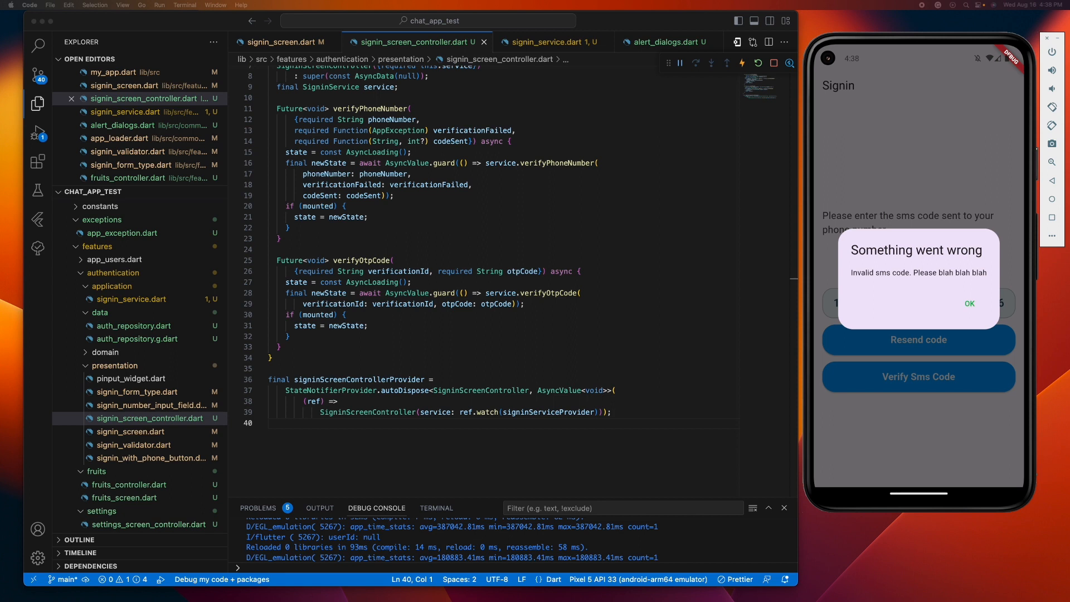
mouse_move(340, 463)
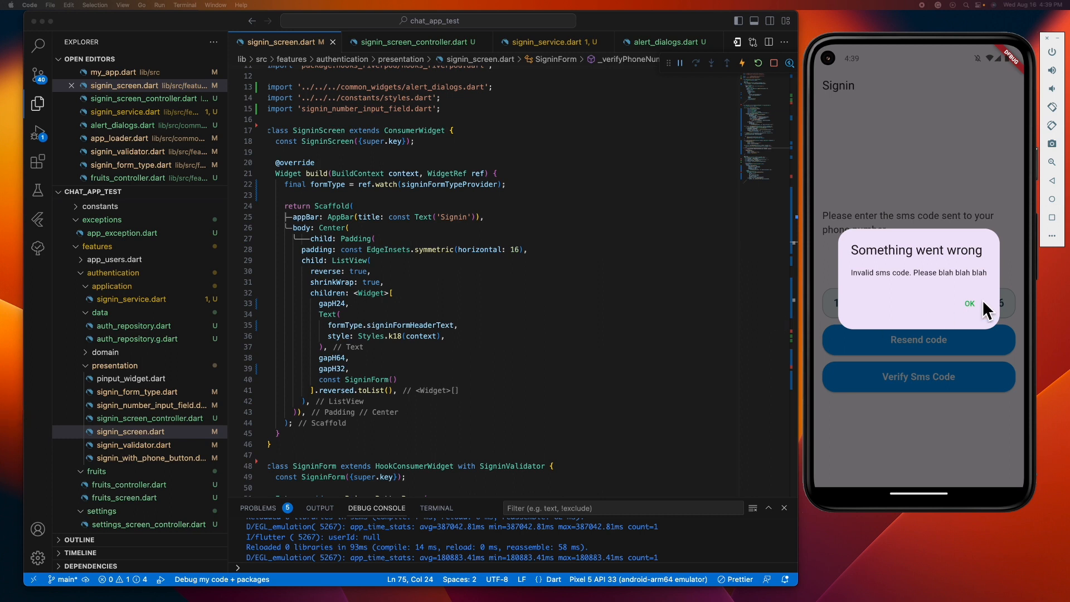
Step: Hot restart, then watch signinScreenControllerProvider and show AppLoader.circularProgress while loading
left_click(968, 304)
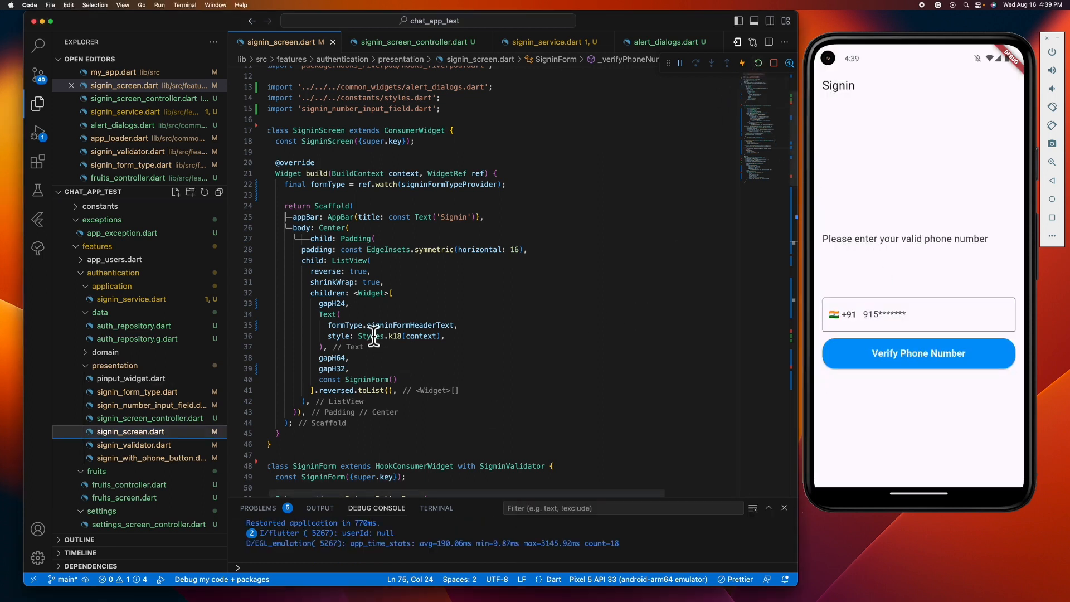
mouse_move(464, 352)
type("final")
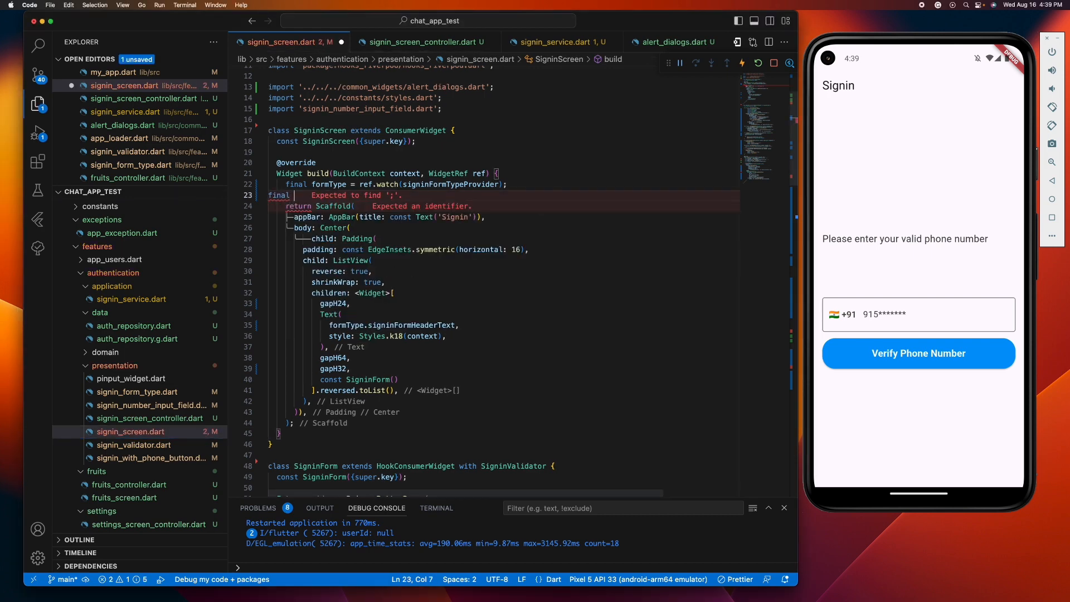
type("state = ref.watch(signinScreenControllerProvider);")
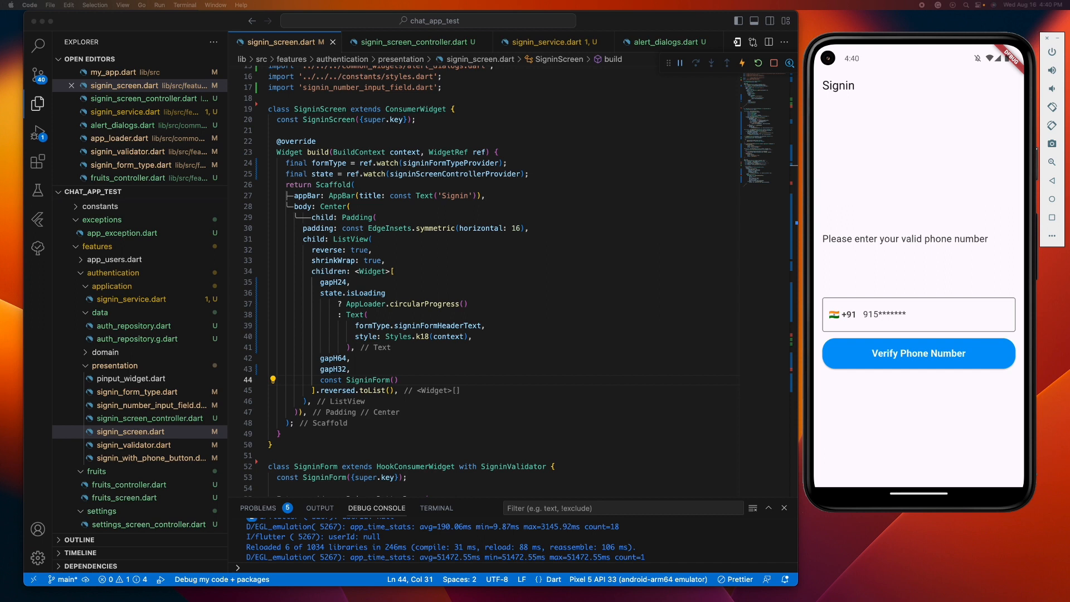
mouse_move(453, 420)
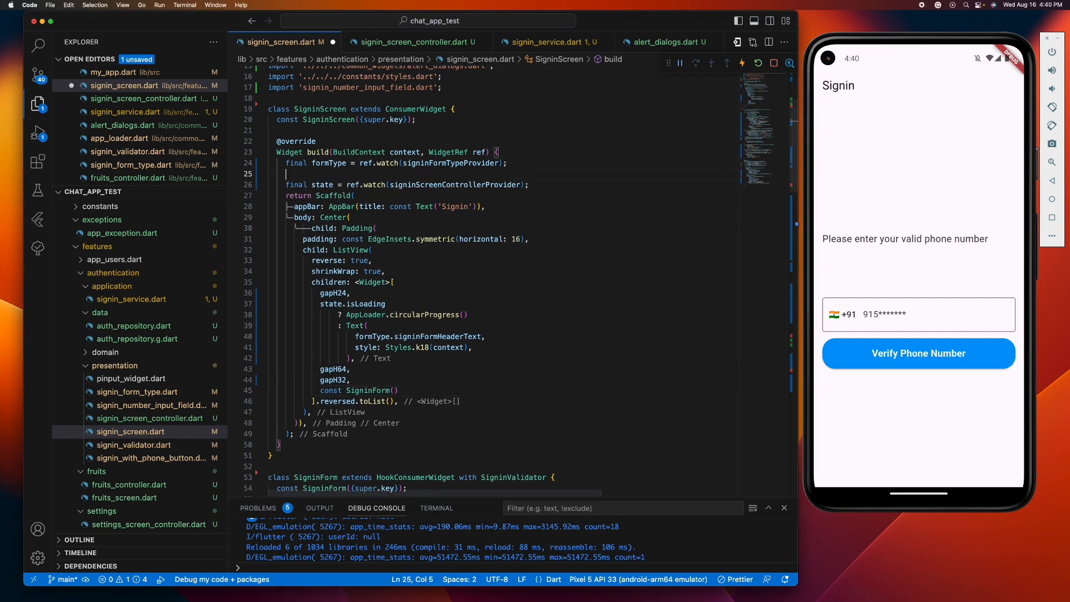
Step: Add ref.listen on signinScreenControllerProvider showing a 'Something went wrong' exception dialog on error
type("ref.listen(provider, (previous, next) {")
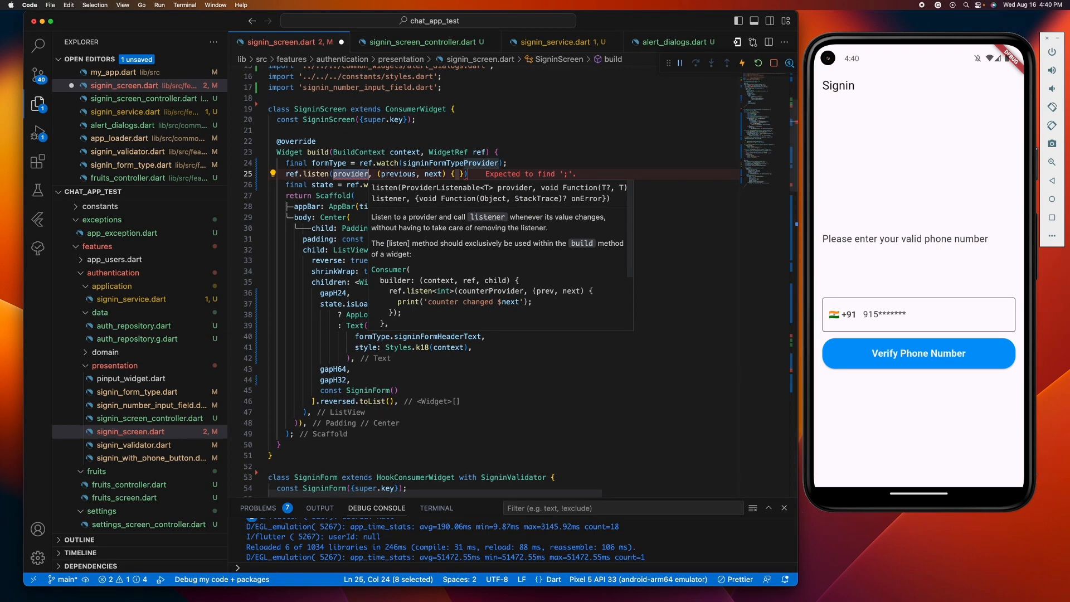
type("signinScreenControllerP")
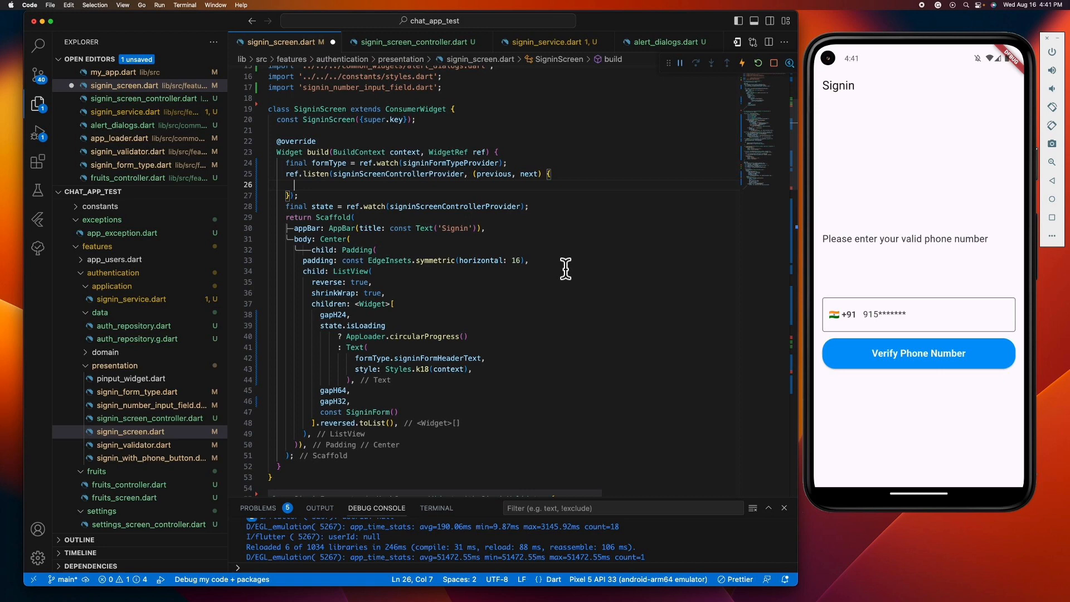
type("if()")
type("showExceptionAlertDialog(context: context, title: title, exception: exception")
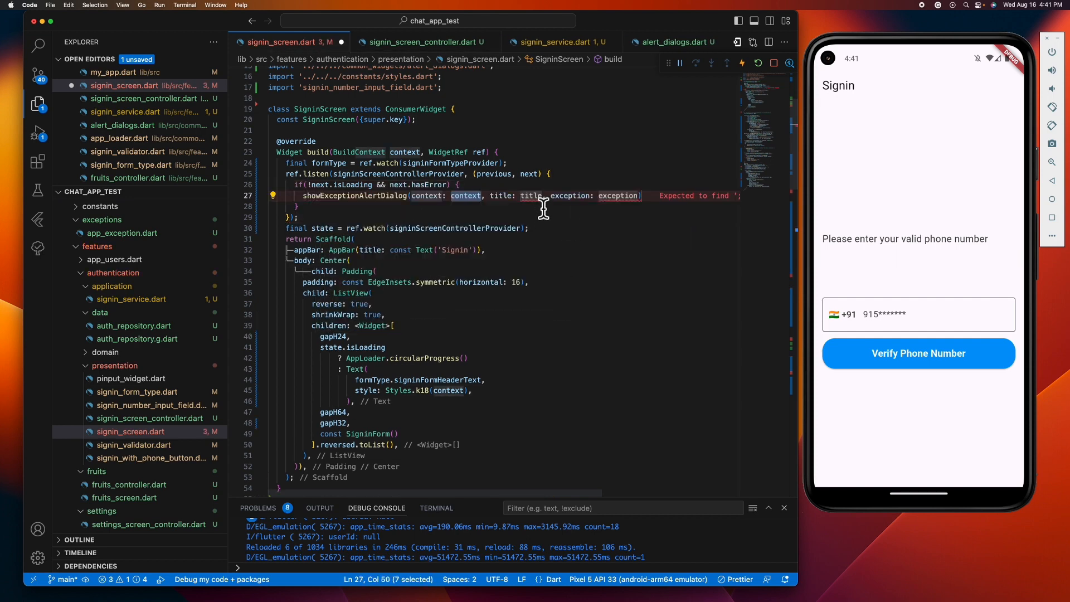
type("'Something'")
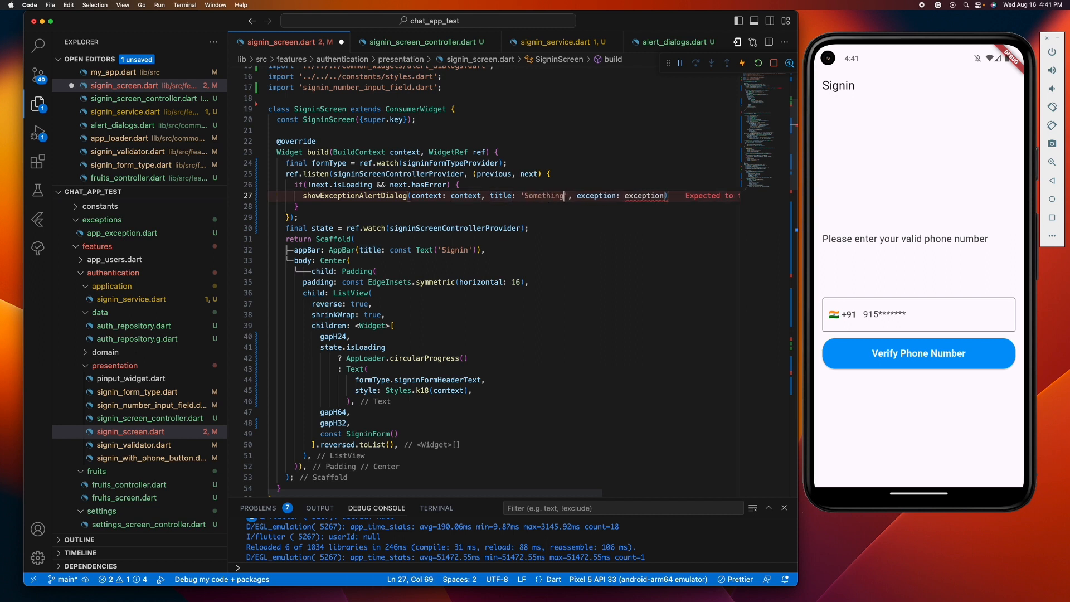
double_click(695, 195)
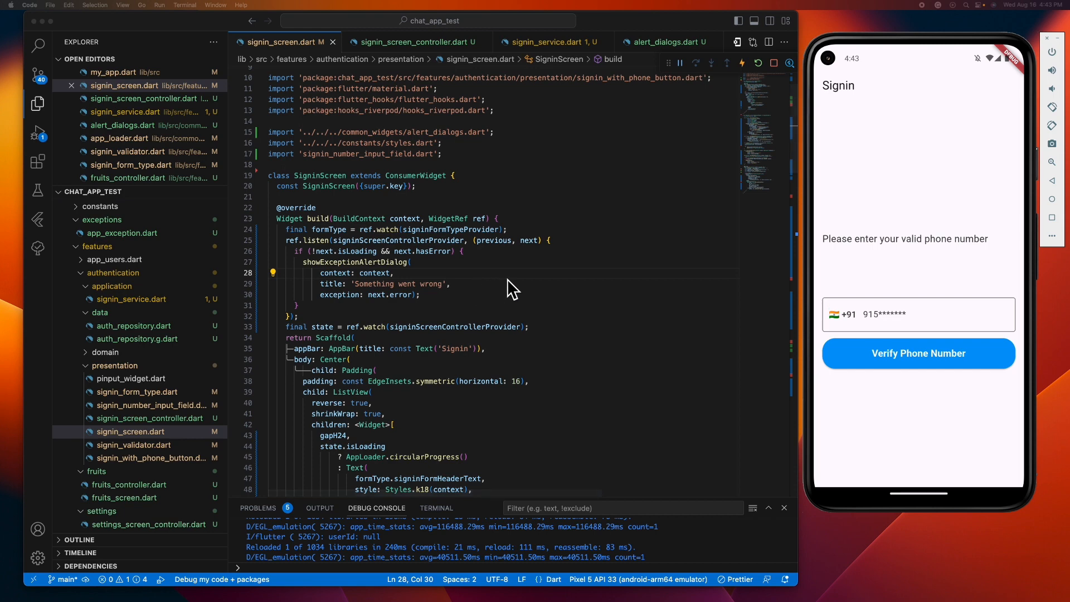
mouse_move(322, 247)
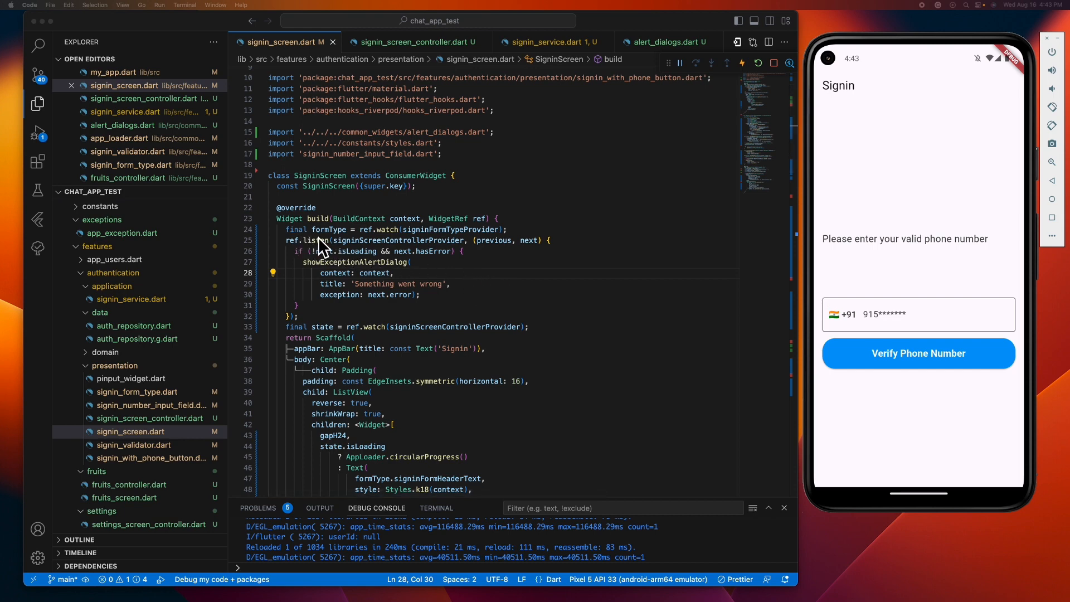
mouse_move(352, 258)
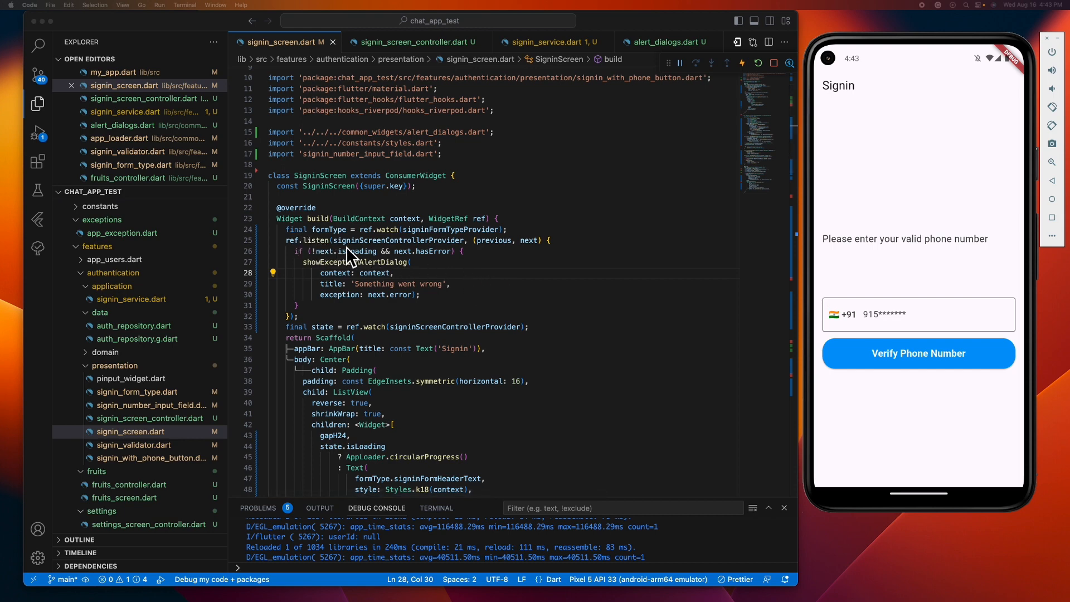
mouse_move(399, 251)
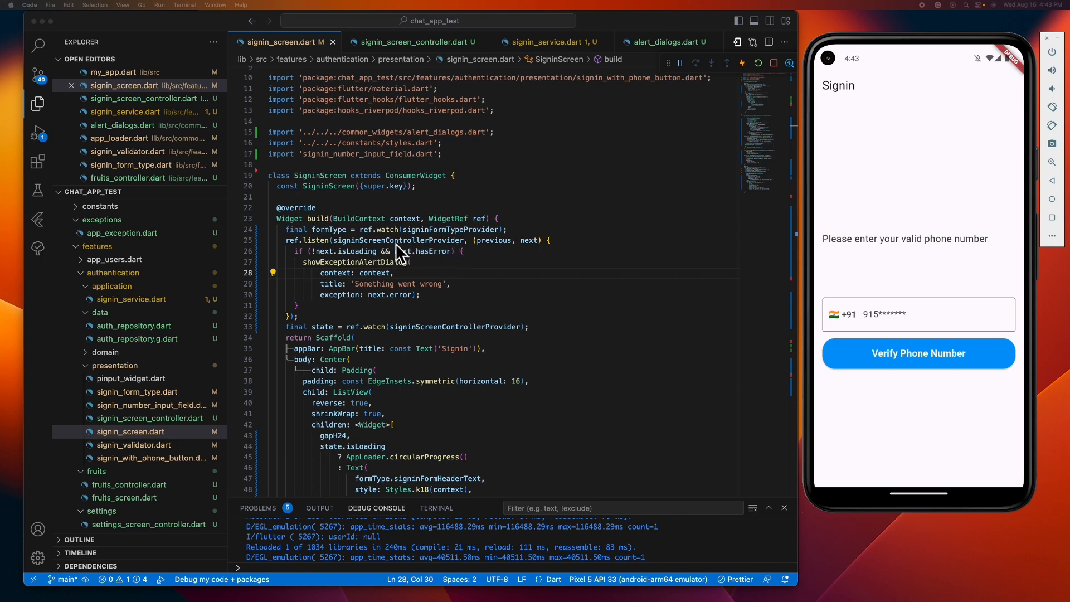
mouse_move(440, 253)
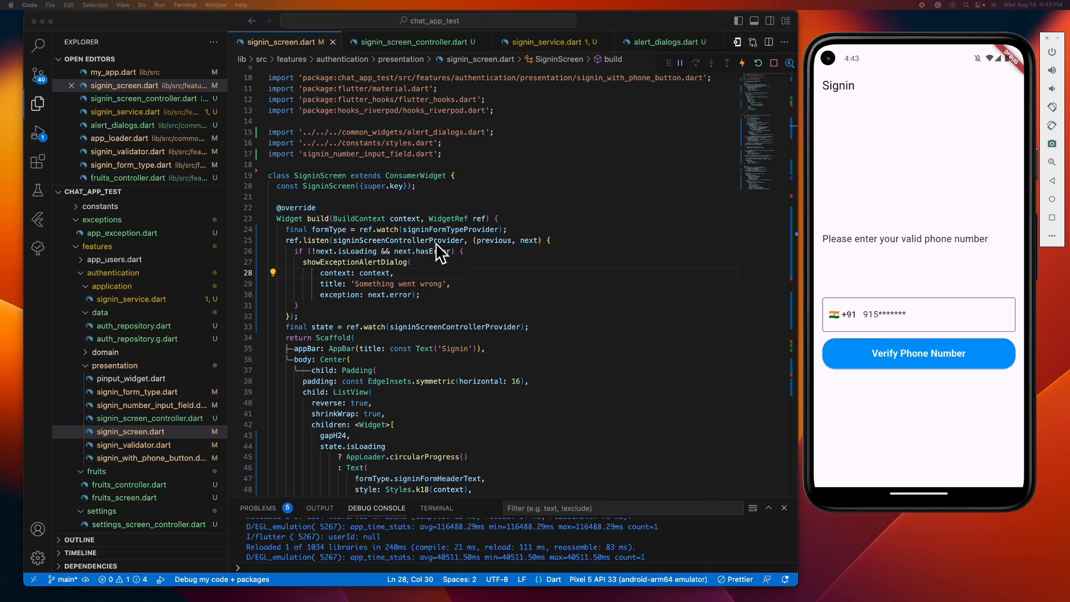
mouse_move(551, 259)
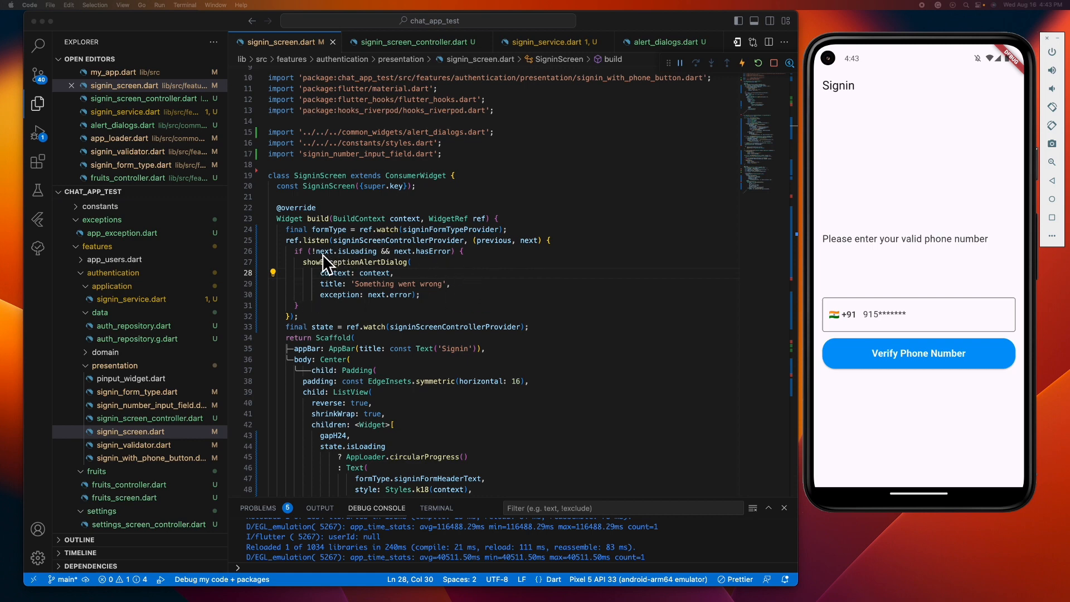
mouse_move(401, 266)
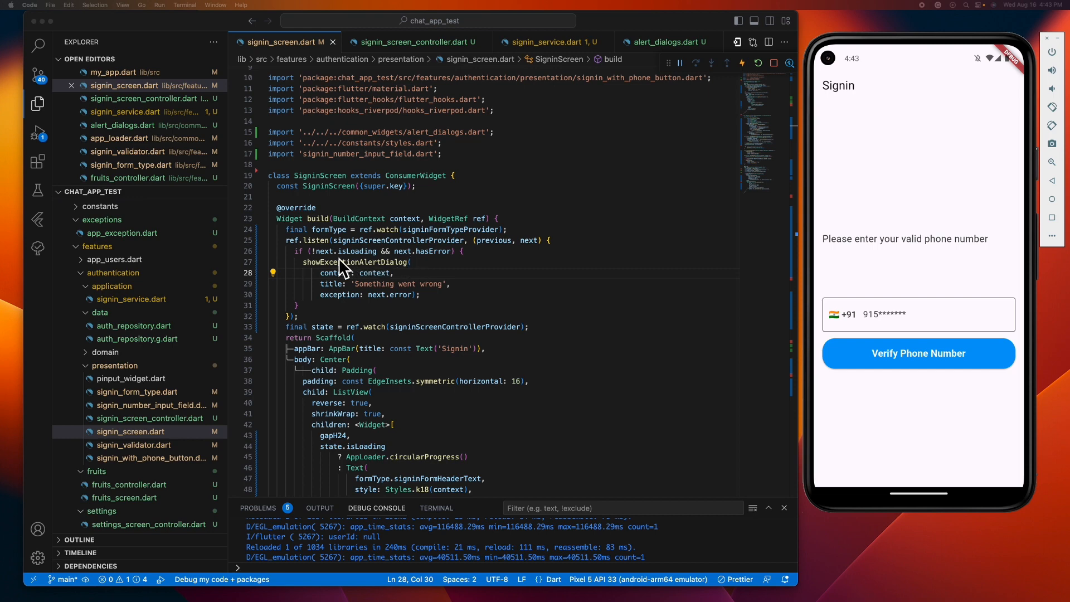
mouse_move(360, 303)
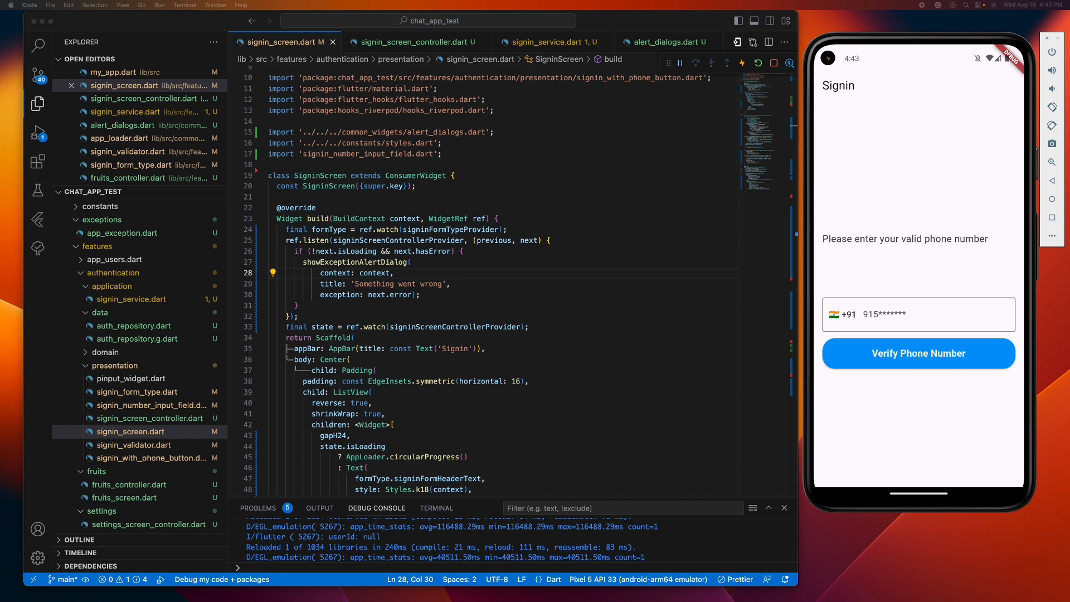
mouse_move(464, 414)
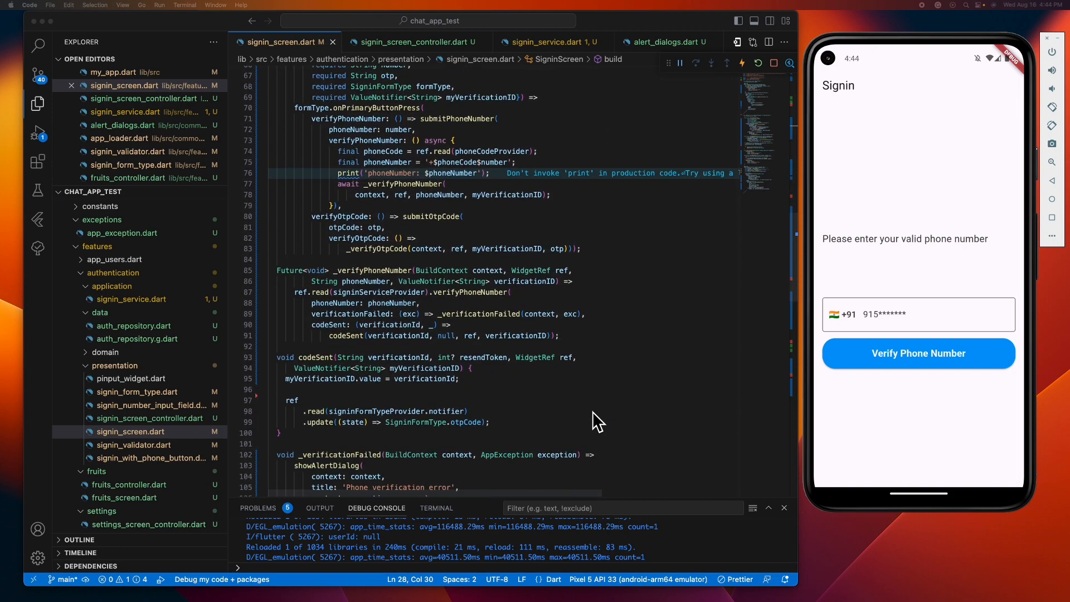
Step: Switch _verifyPhoneNumber and _verifyOtpCode to ref.read(signinScreenControllerProvider.notifier)
scroll("down", 3)
type("await ref.read(signinScreenControllerProvider).verifyOtpCode(")
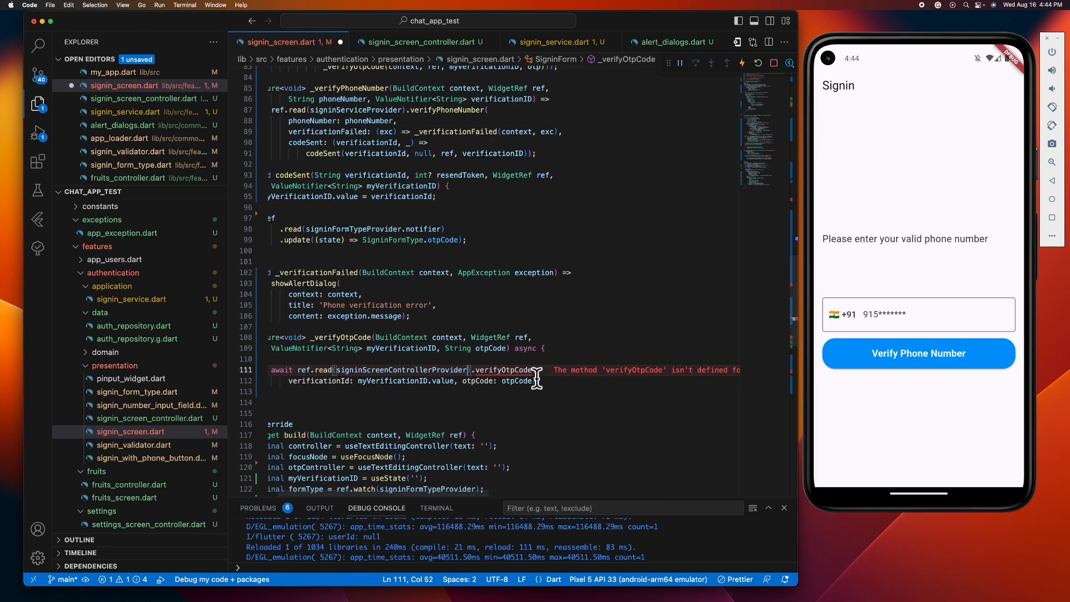
type(".notifier")
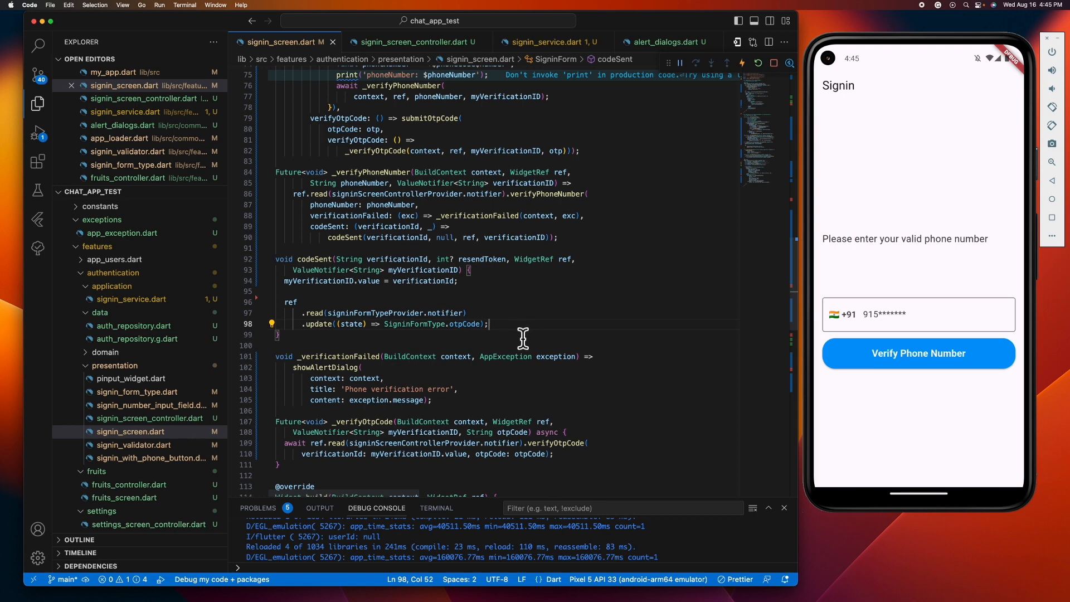
scroll("down", 3)
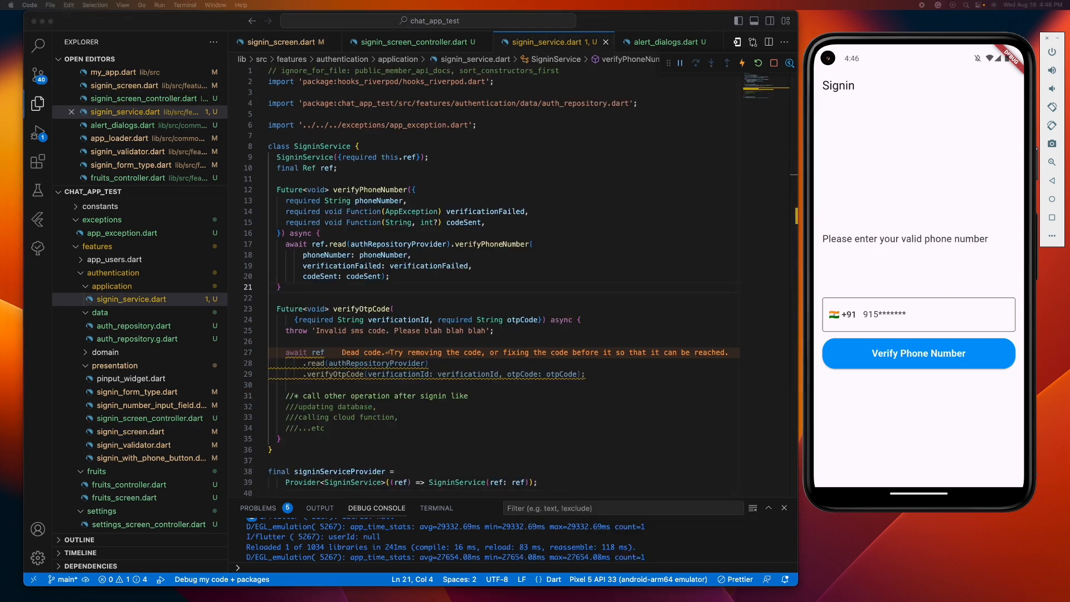
mouse_move(411, 308)
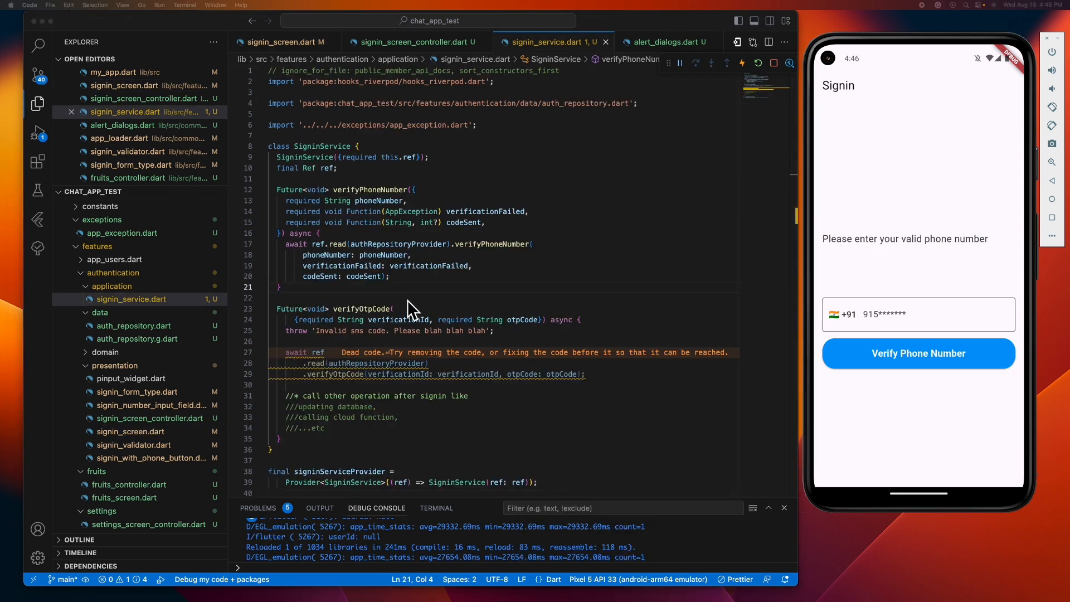
mouse_move(348, 242)
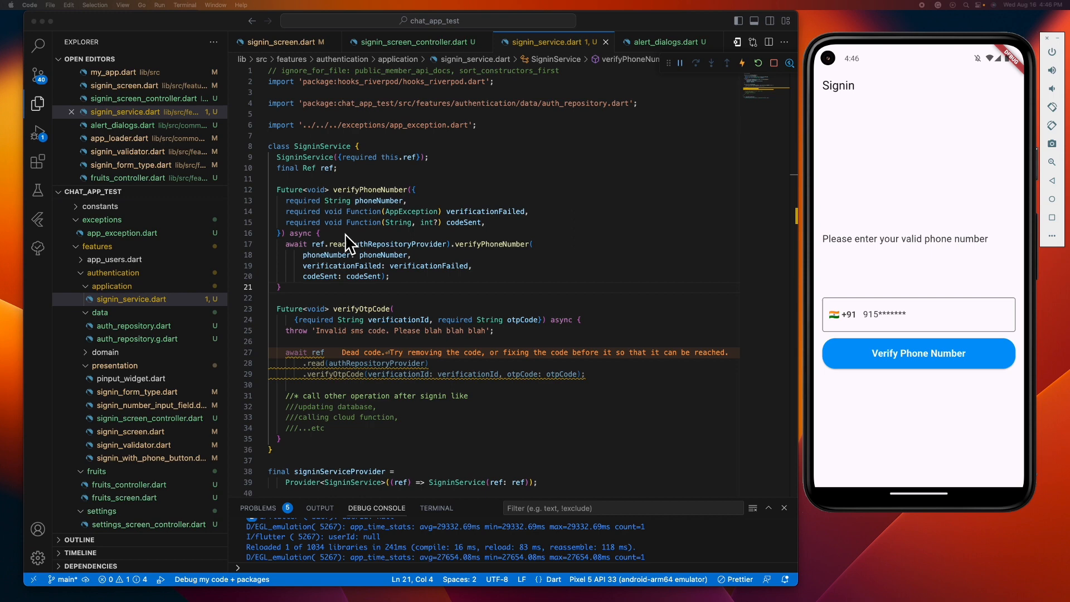
mouse_move(347, 247)
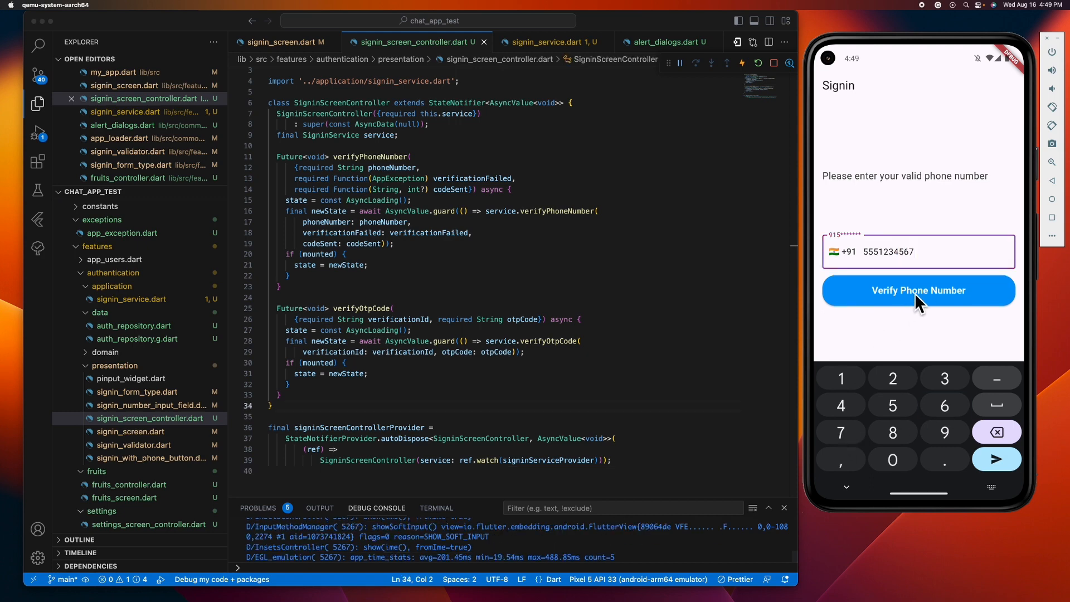
Step: Submit the test phone number, see the spinner reach SMS code entry, and return to signin_service.dart
left_click(917, 290)
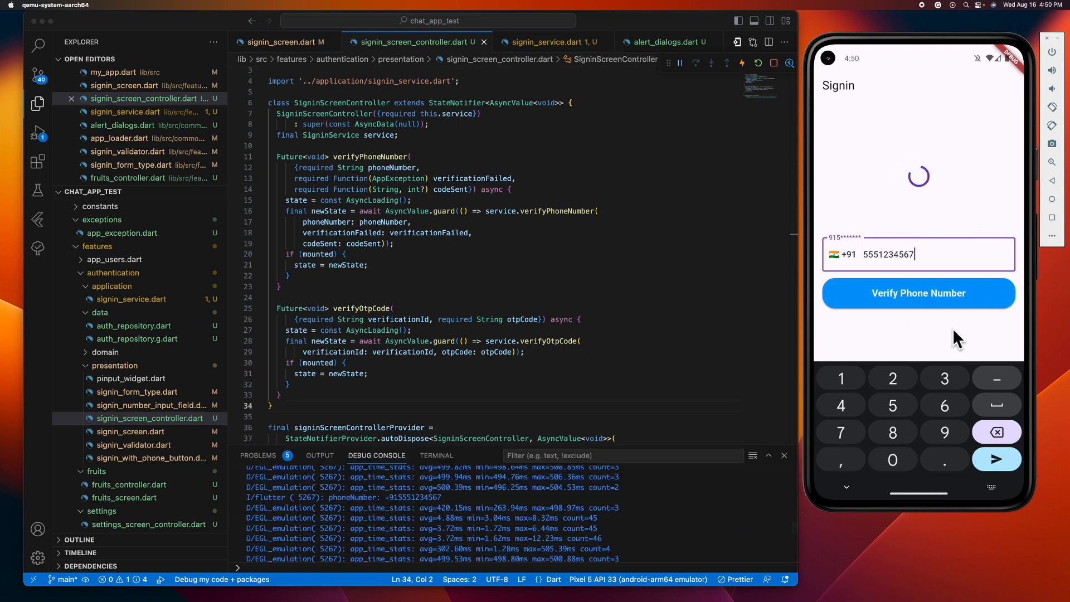
left_click(917, 293)
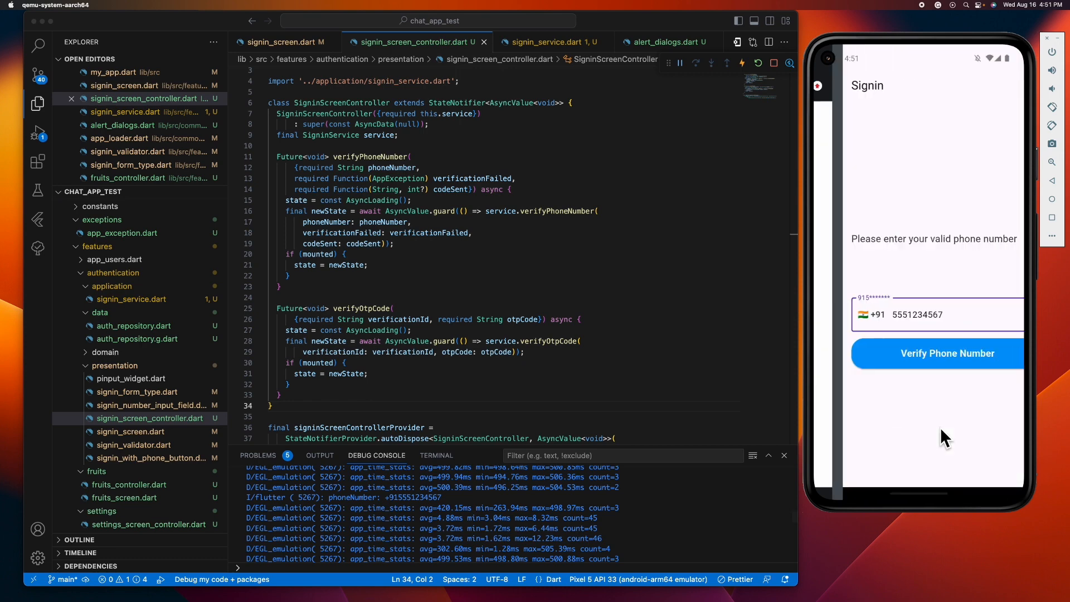
left_click(936, 352)
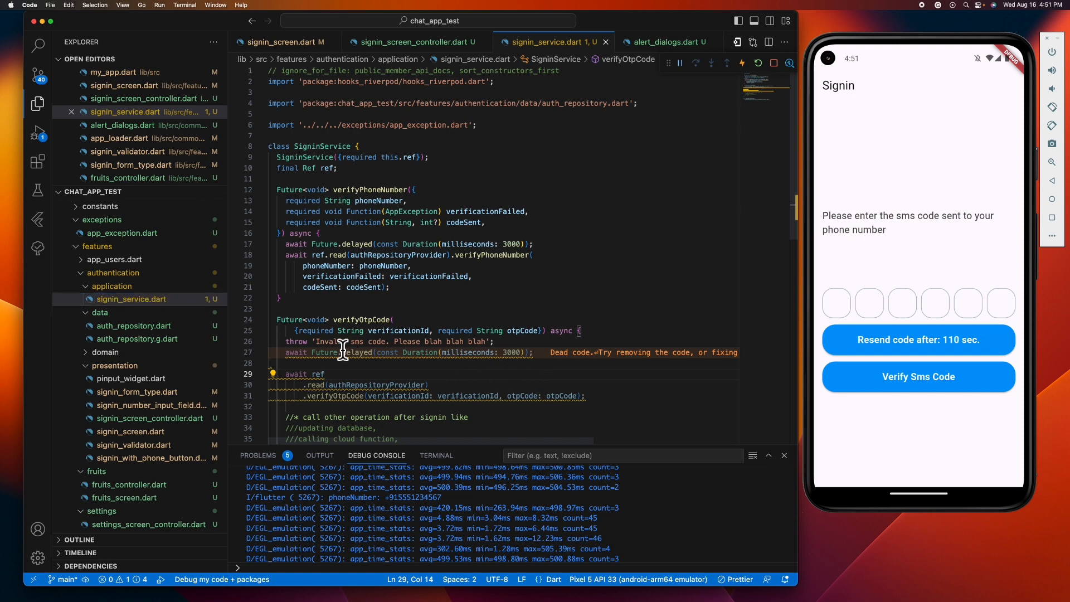
mouse_move(421, 352)
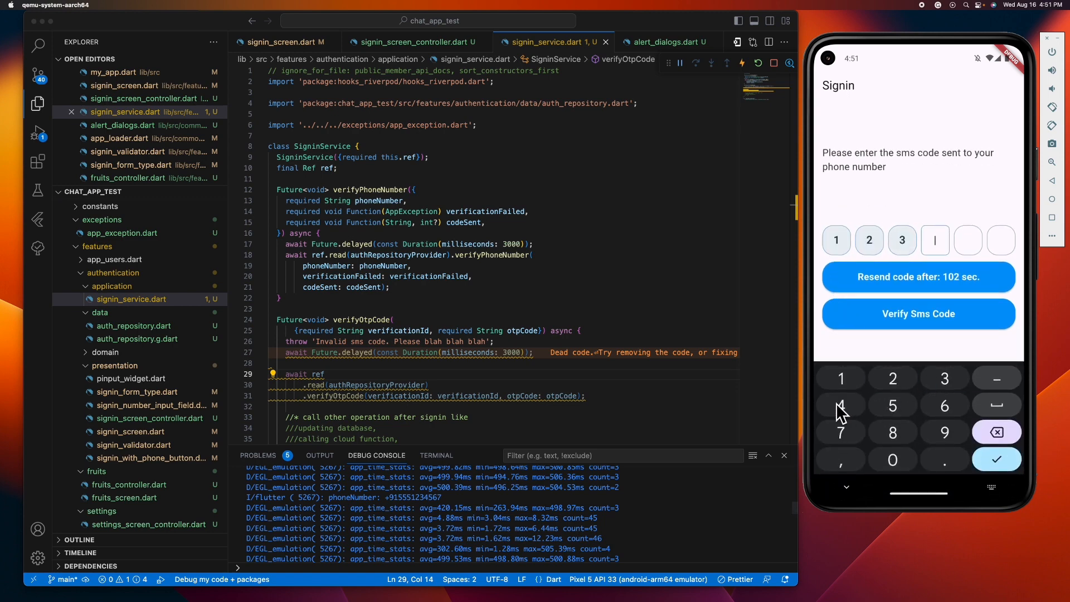
left_click(917, 313)
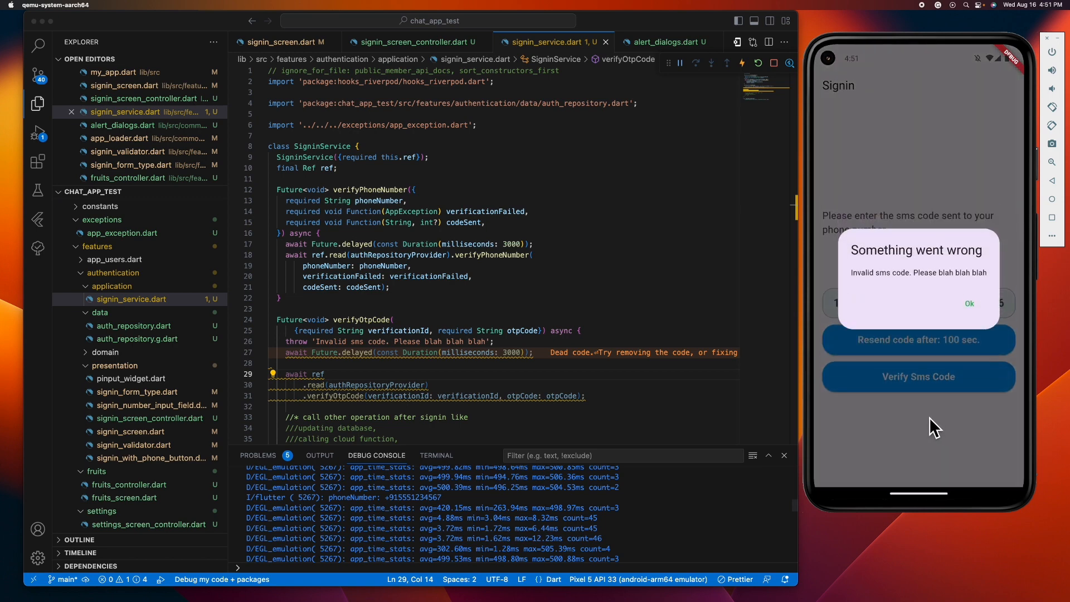
mouse_move(904, 253)
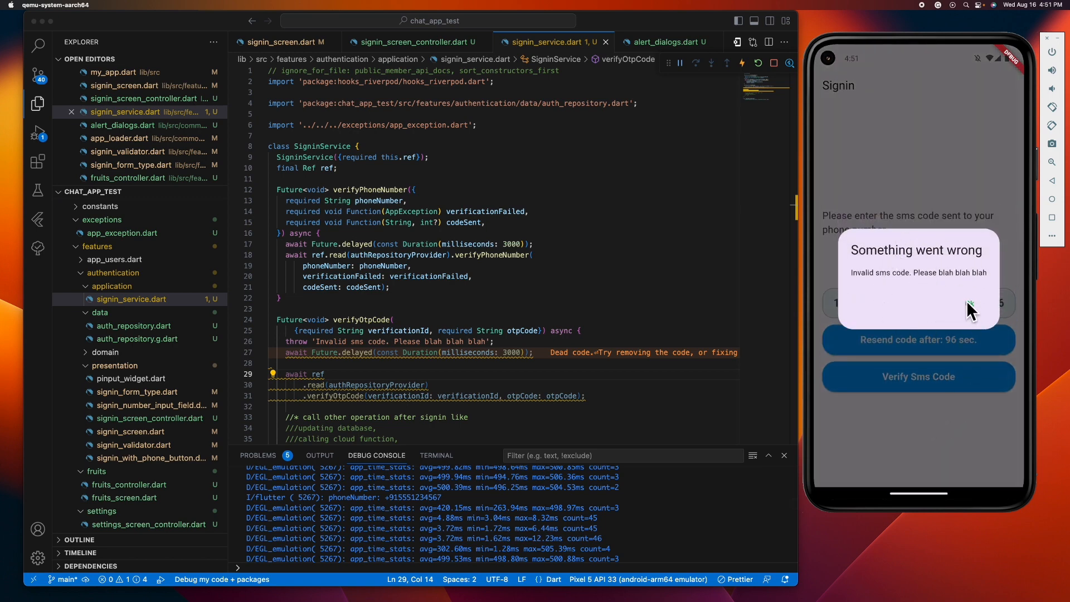
left_click(969, 305)
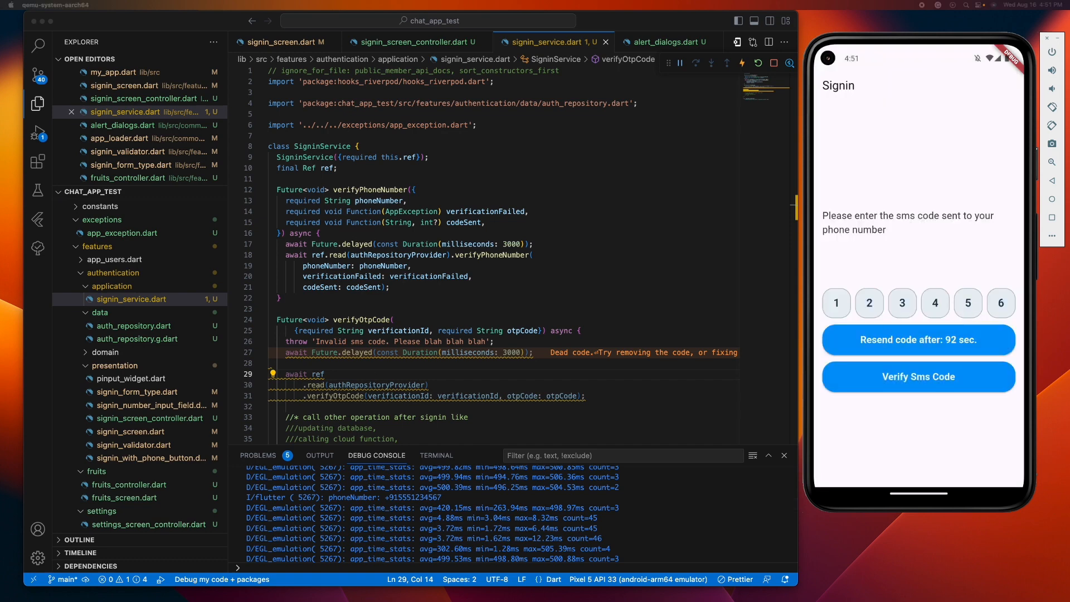
triple_click(395, 341)
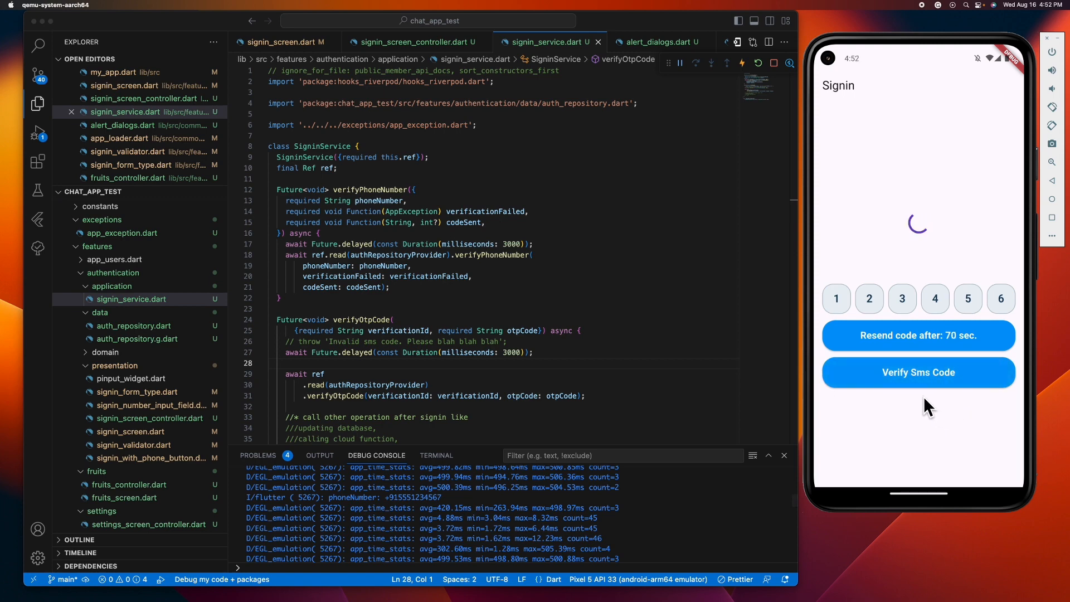
Step: Resubmit the SMS code so the app lands on the Home Screen fruit list
left_click(918, 372)
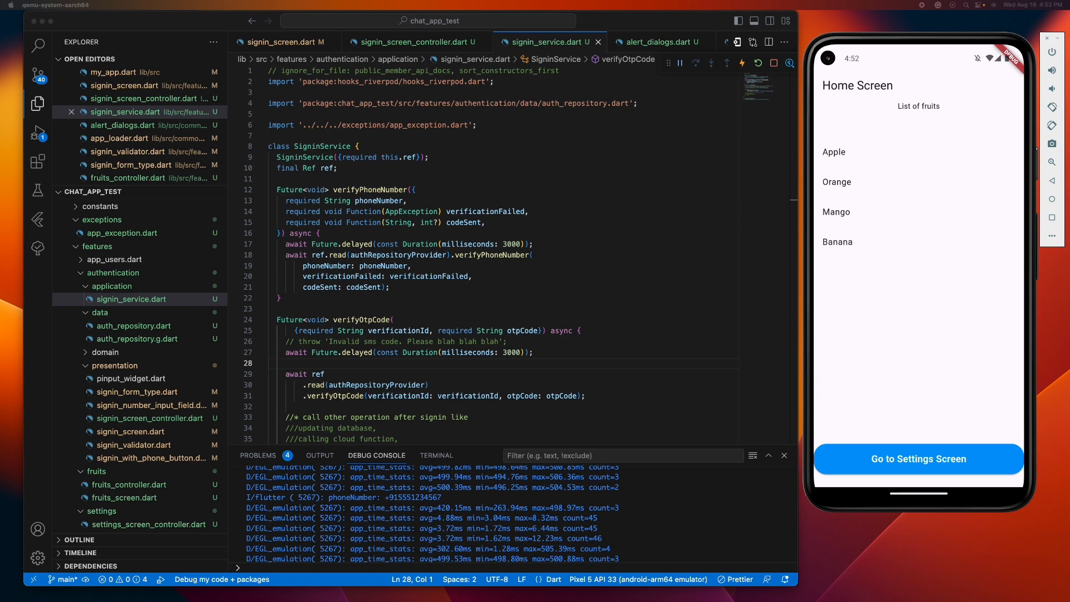
mouse_move(454, 384)
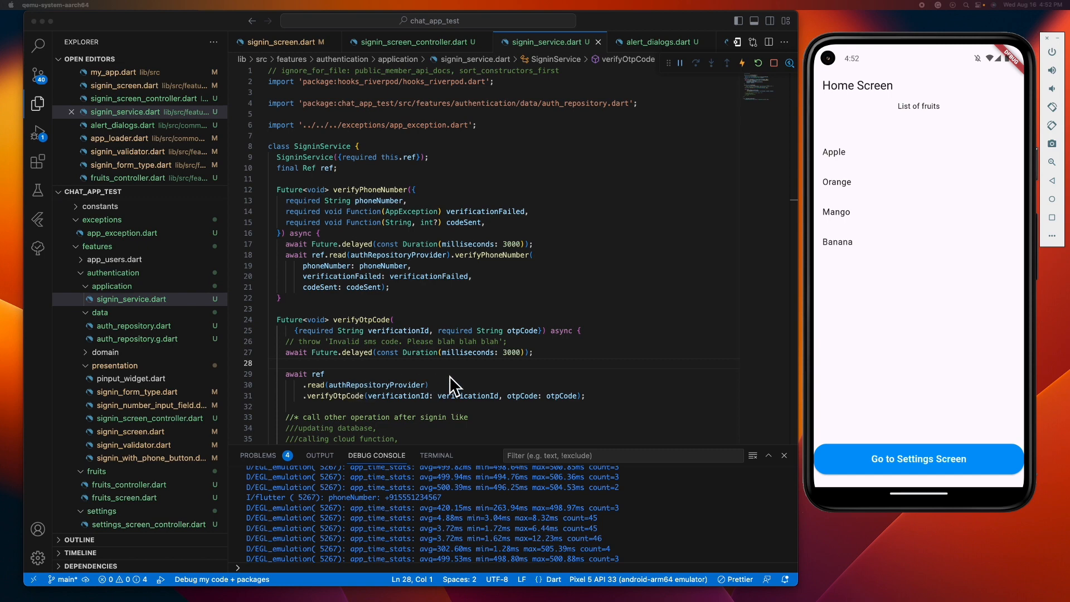
mouse_move(261, 358)
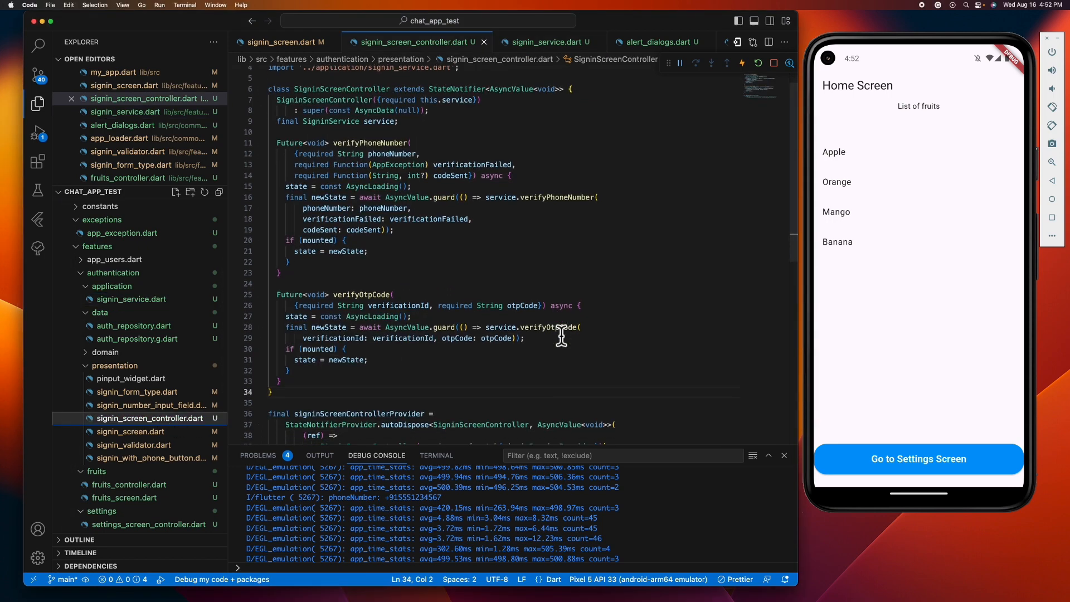
scroll("down", 3)
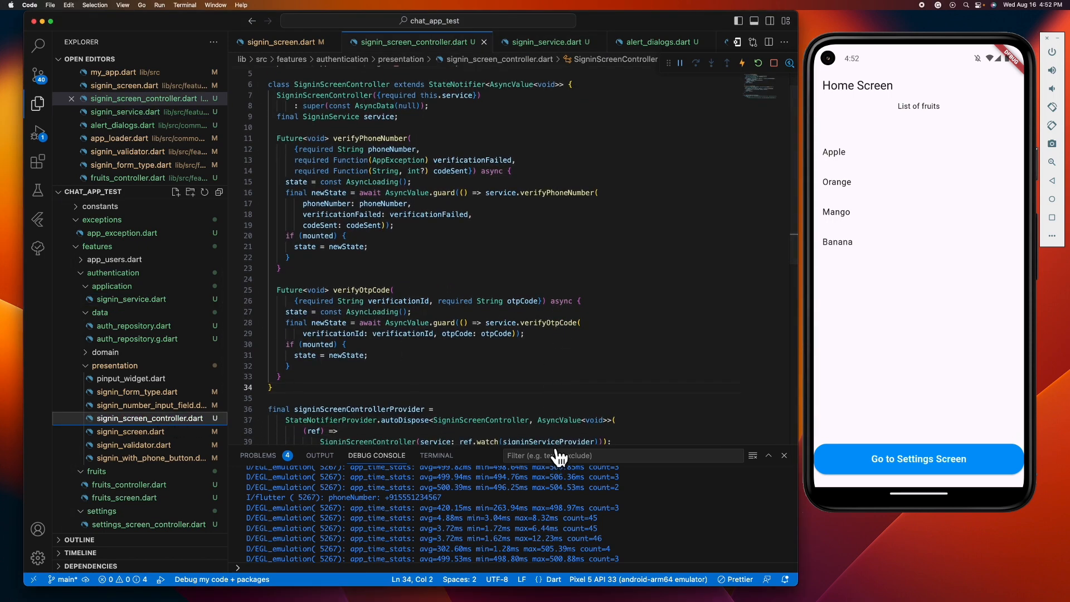